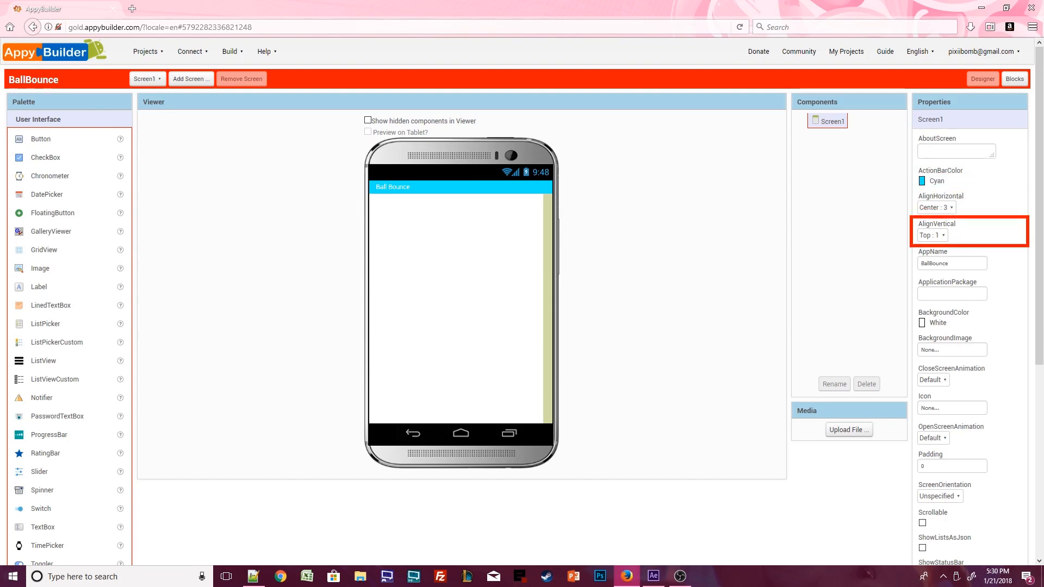
# - Adjust a property lower in the Properties panel before editing the labels
pyautogui.scroll(-3)
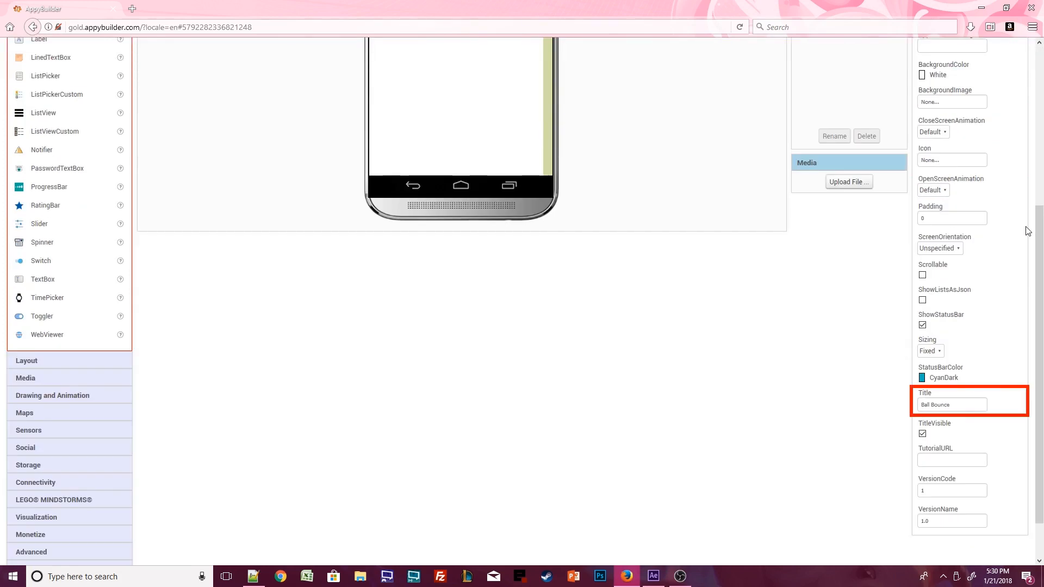
pyautogui.click(941, 377)
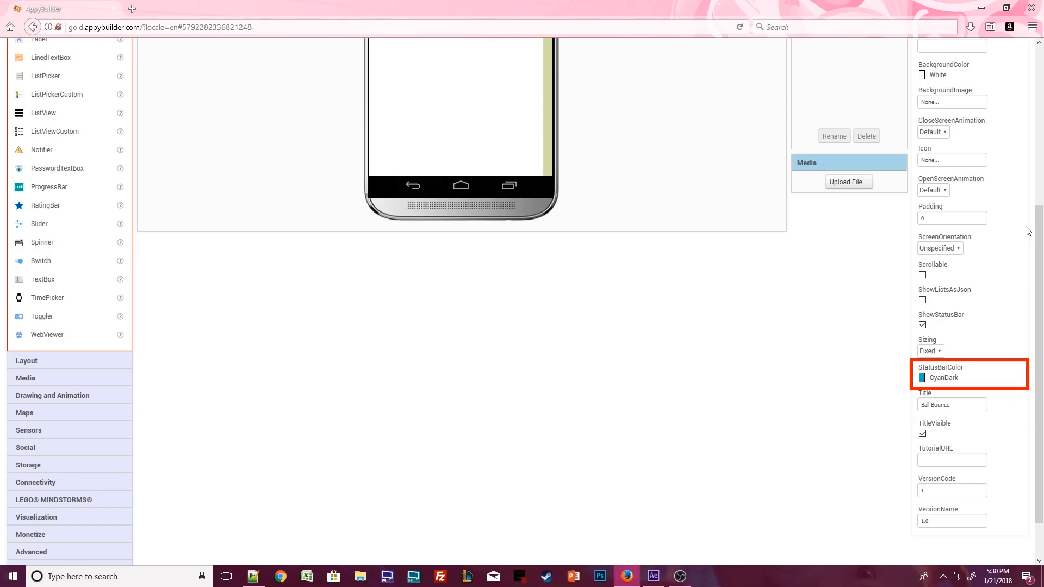
pyautogui.scroll(3)
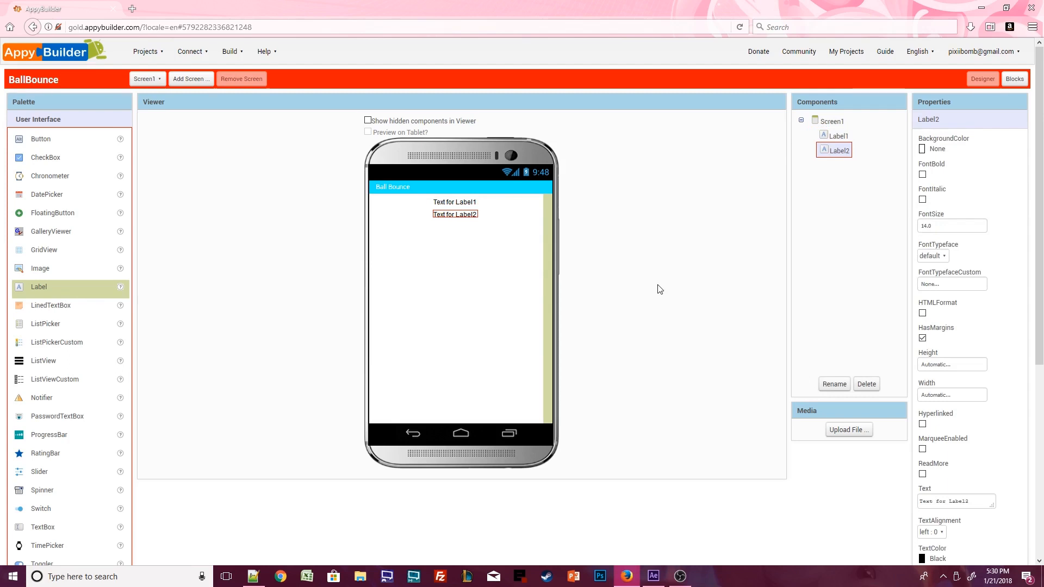
# - Rename Label1 to lbl_edge and set its text to Edge Hit
pyautogui.click(839, 135)
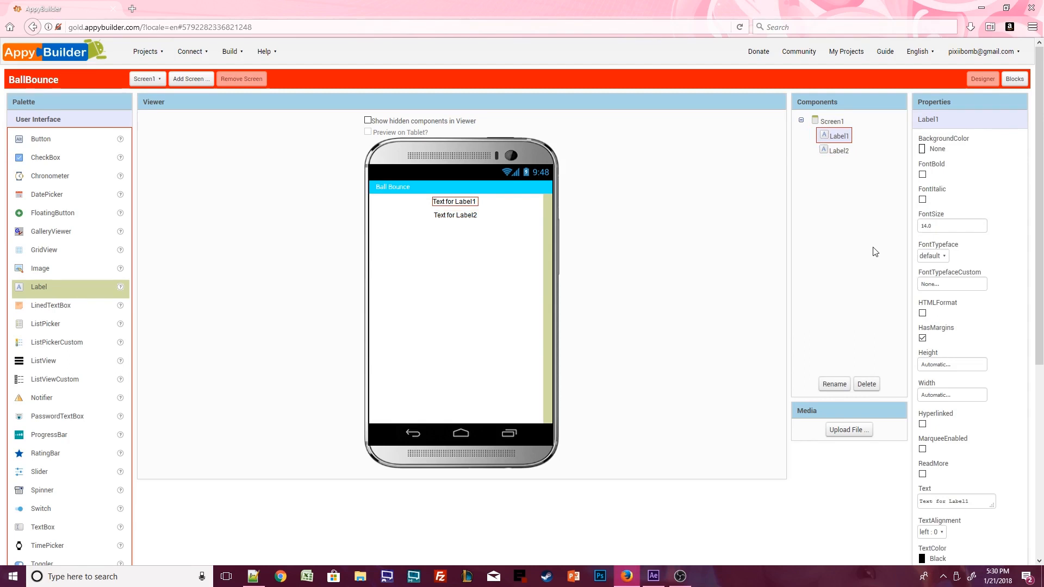
pyautogui.click(834, 384)
pyautogui.write('lbl_edge')
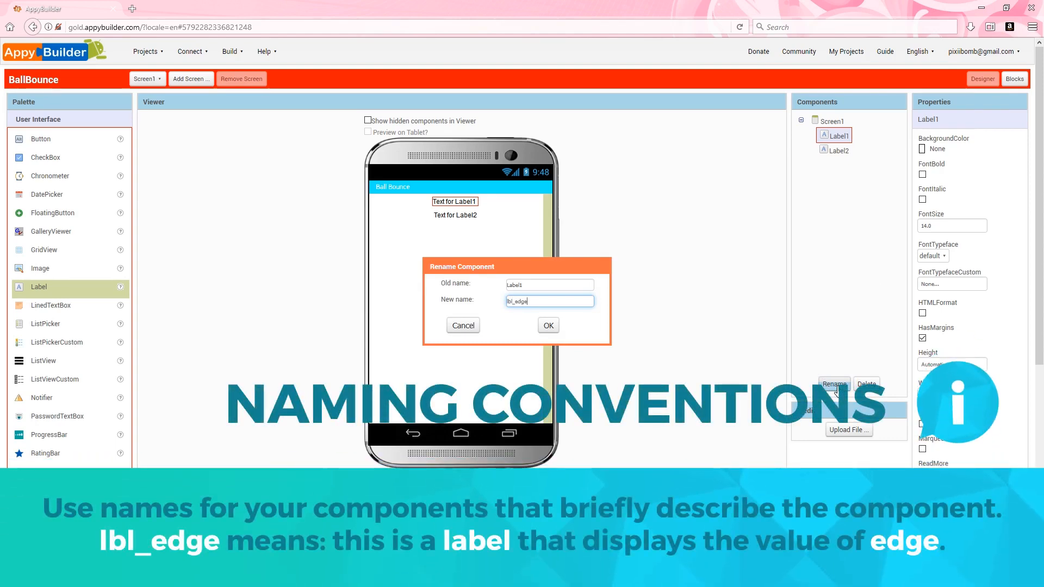
pyautogui.click(547, 325)
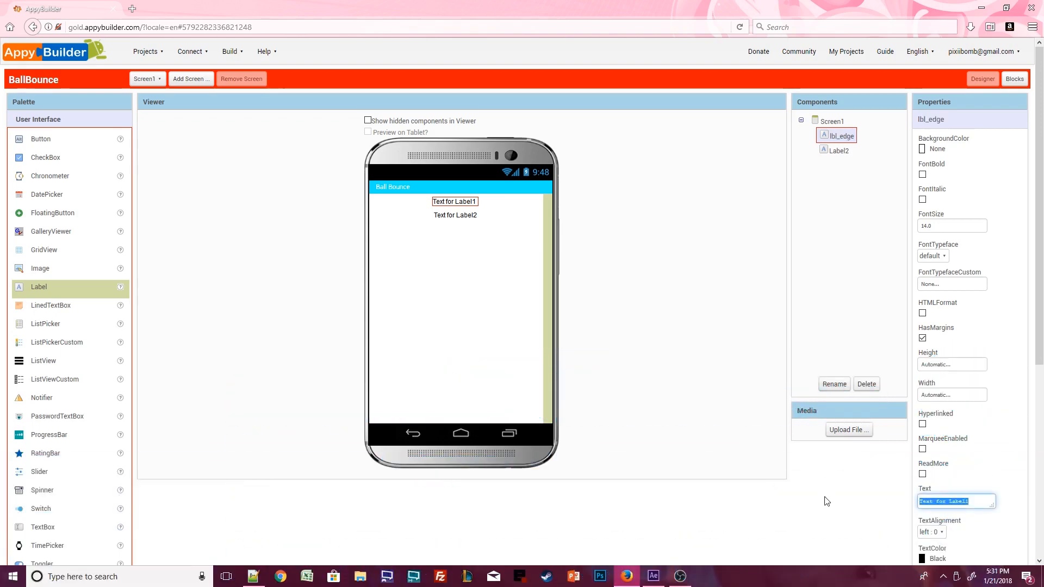
pyautogui.write('Edge Hit')
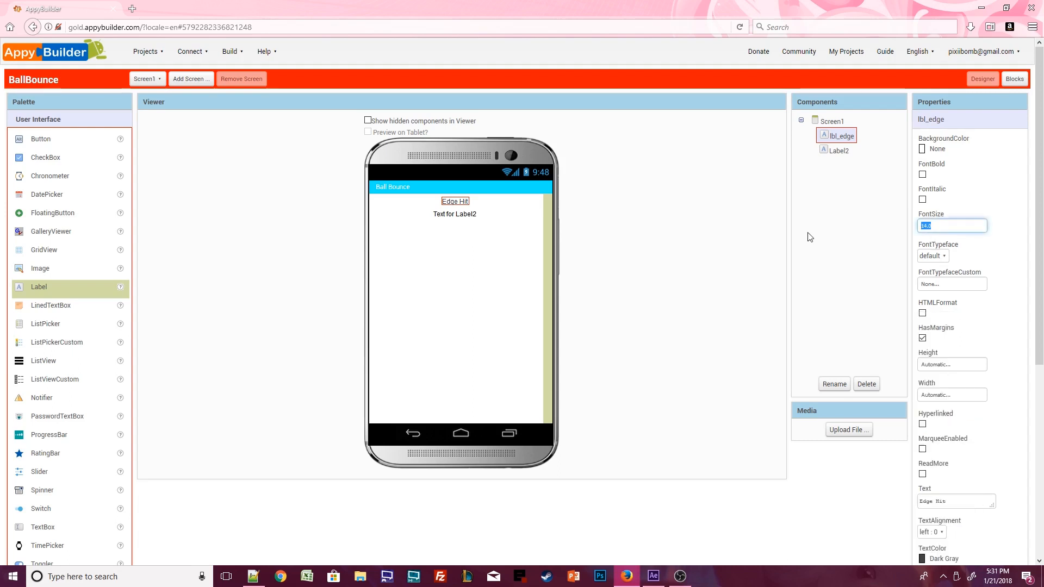
# - Finish font size 22, then rename Label2 to lbl_taps showing a bold 0
pyautogui.write('22')
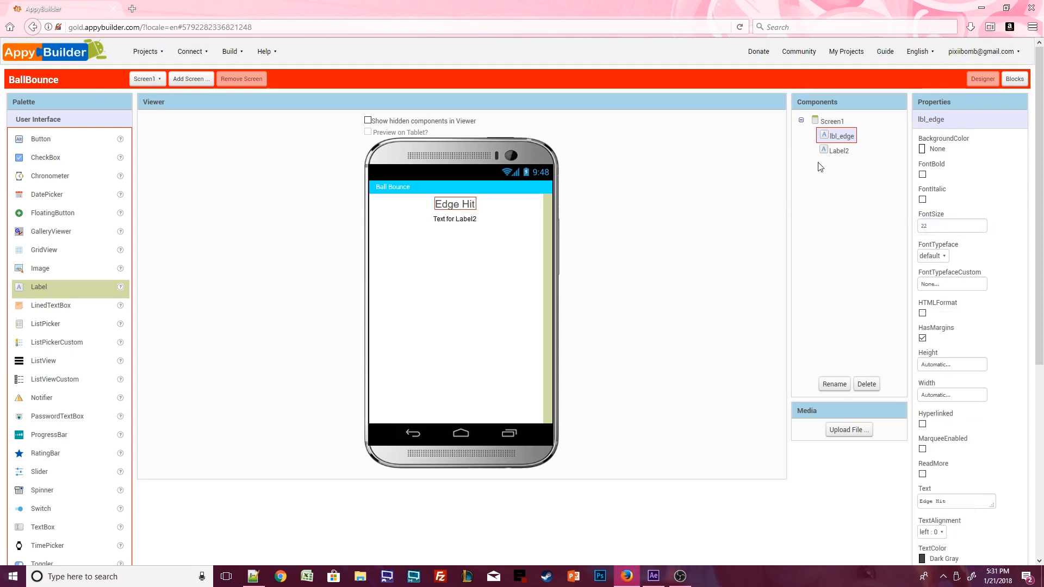
pyautogui.click(833, 384)
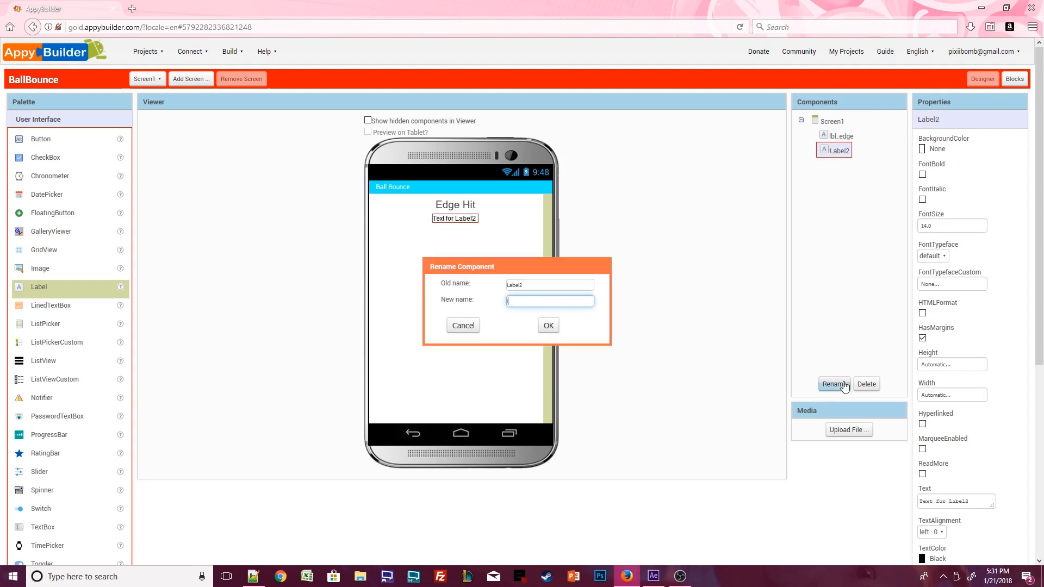
pyautogui.click(548, 325)
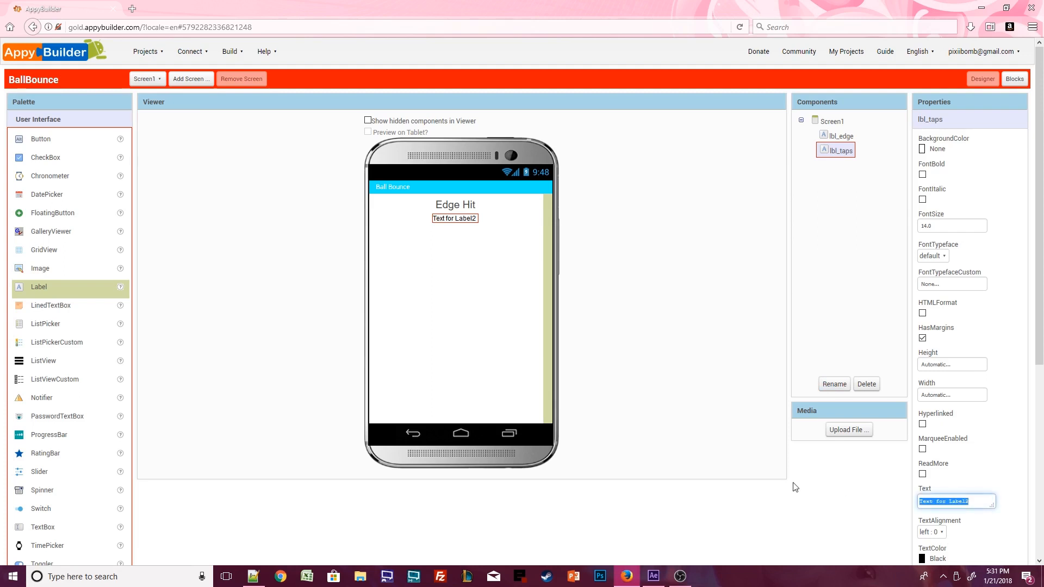
pyautogui.write('0')
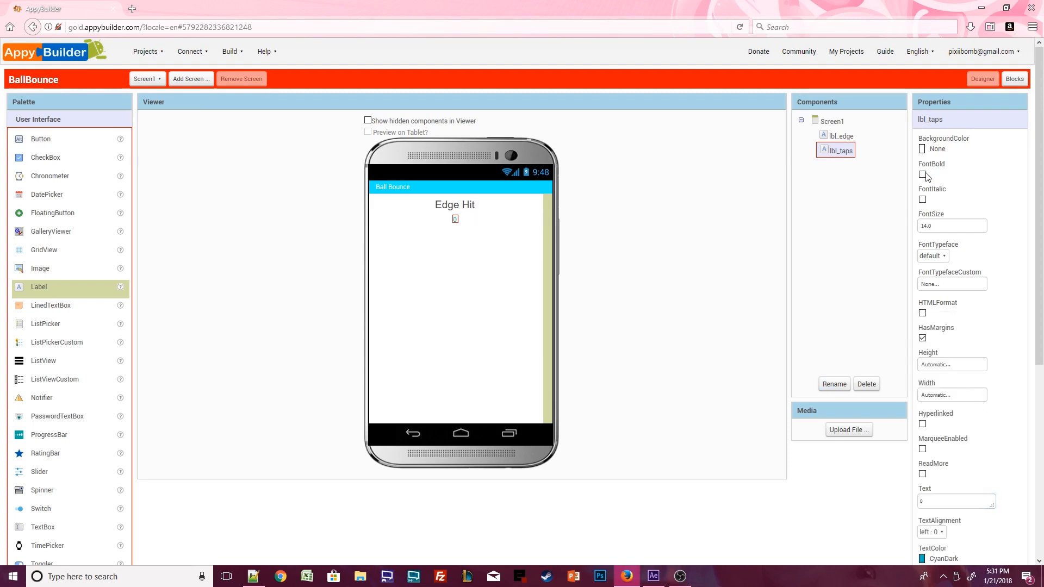
pyautogui.click(923, 174)
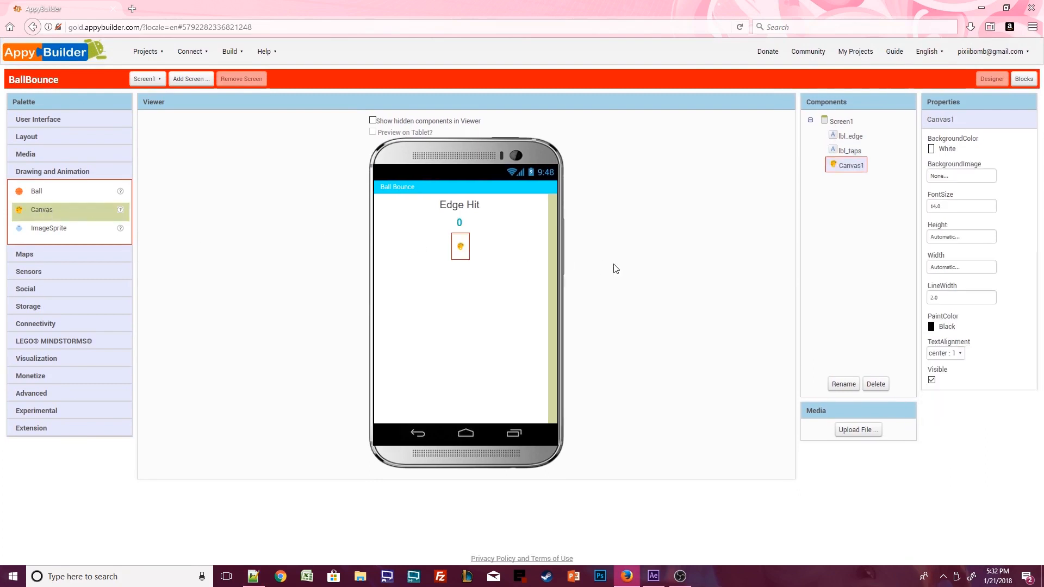
pyautogui.moveTo(953, 248)
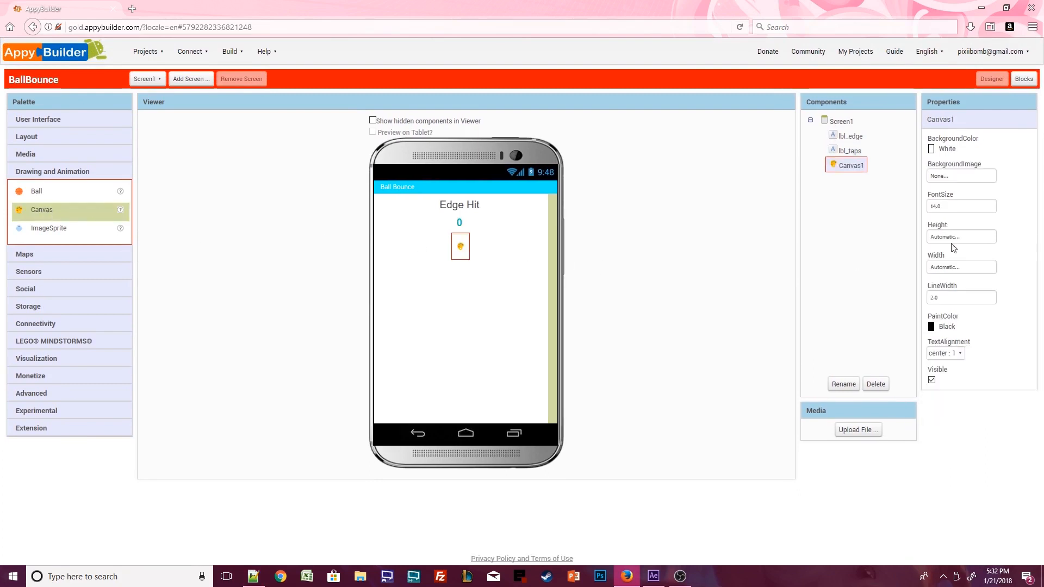
# - Set Canvas1's Height and Width both to Fill parent
pyautogui.click(960, 236)
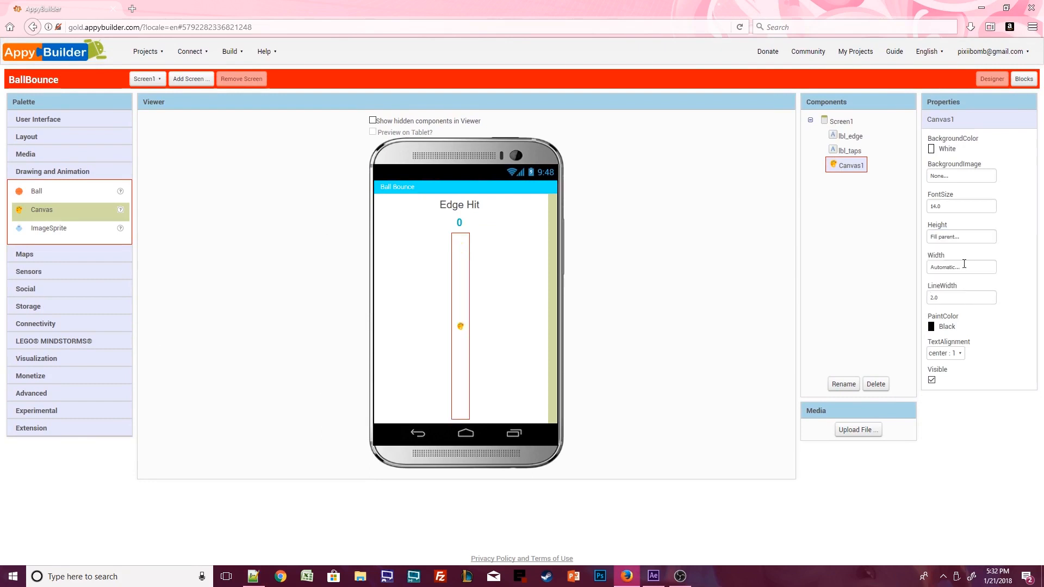
pyautogui.click(959, 266)
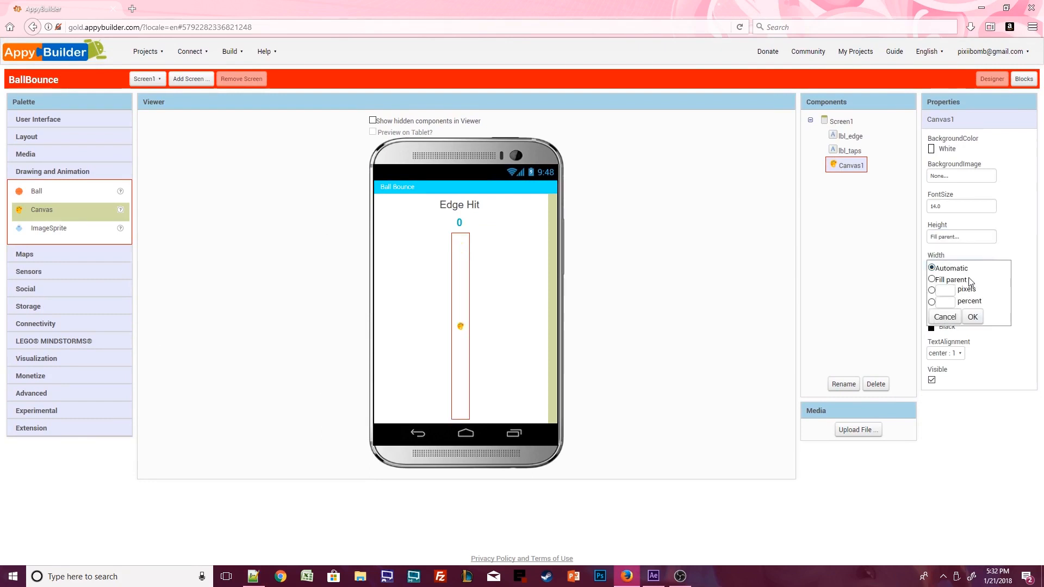
pyautogui.click(972, 317)
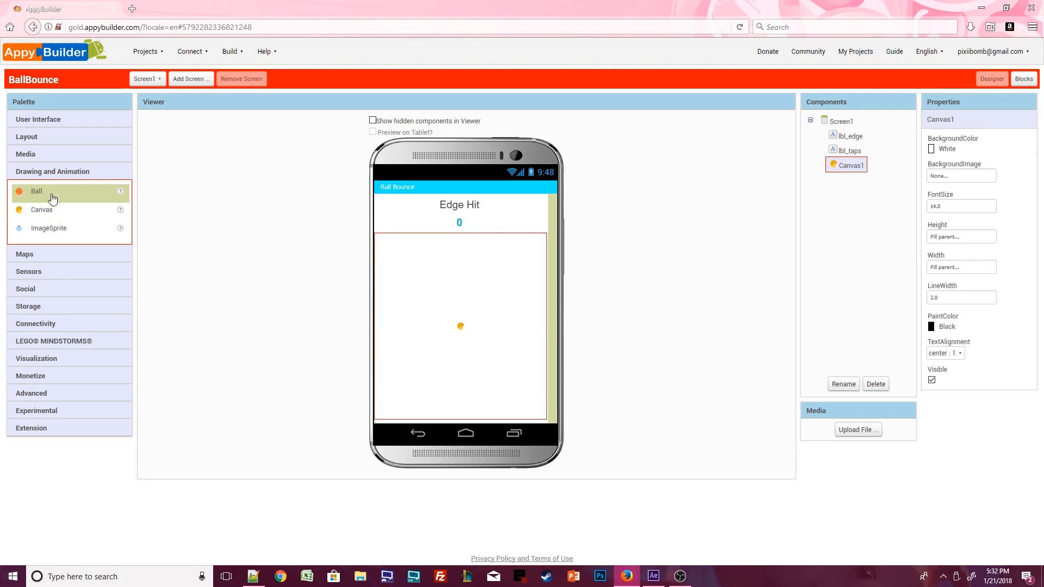
pyautogui.moveTo(445, 186)
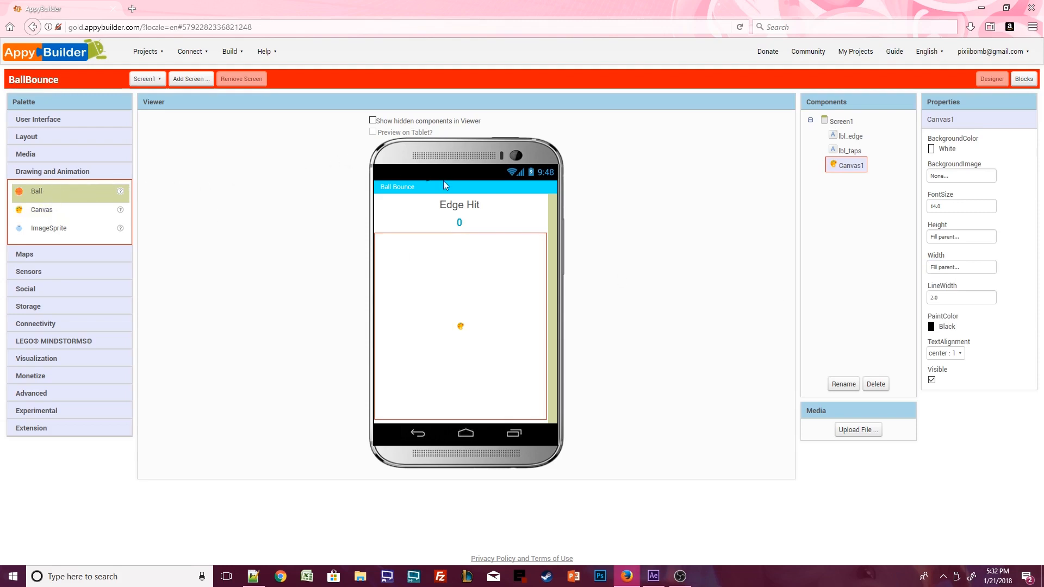
pyautogui.moveTo(459, 270)
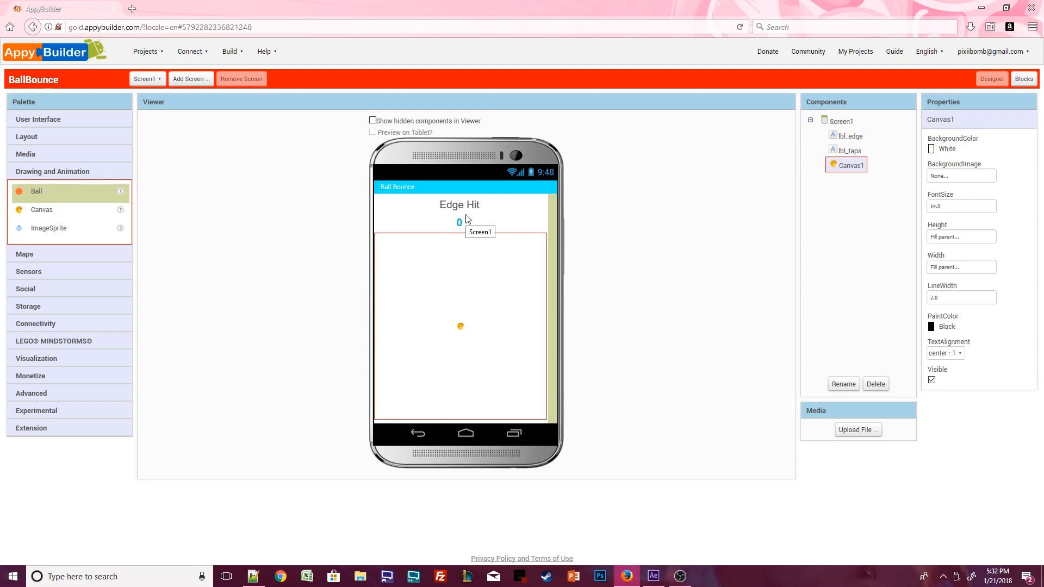
pyautogui.moveTo(397, 290)
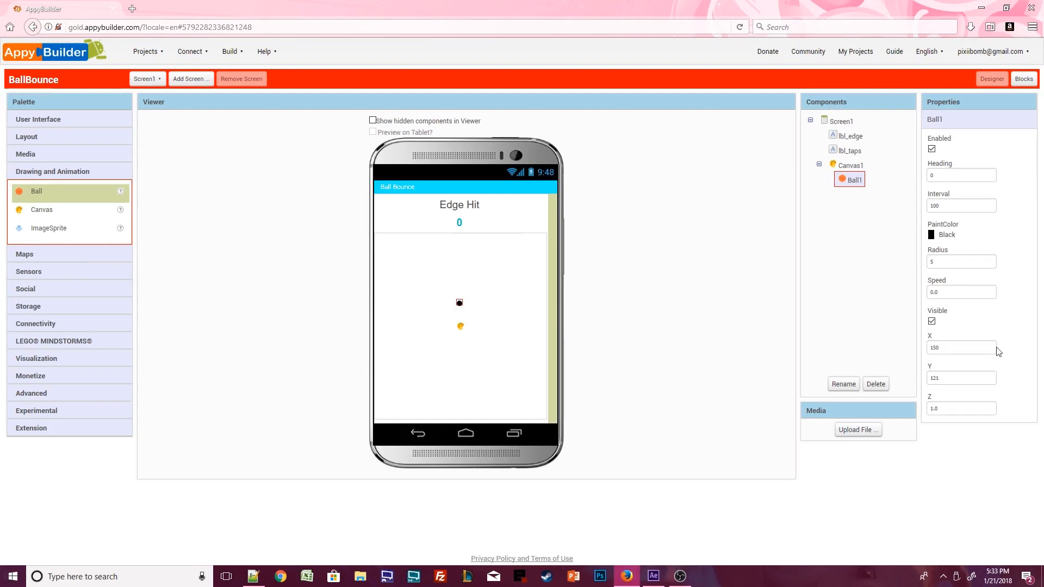
# - Give Ball1 PaintColor CyanDark, Speed 5 and Interval 1000
pyautogui.click(946, 234)
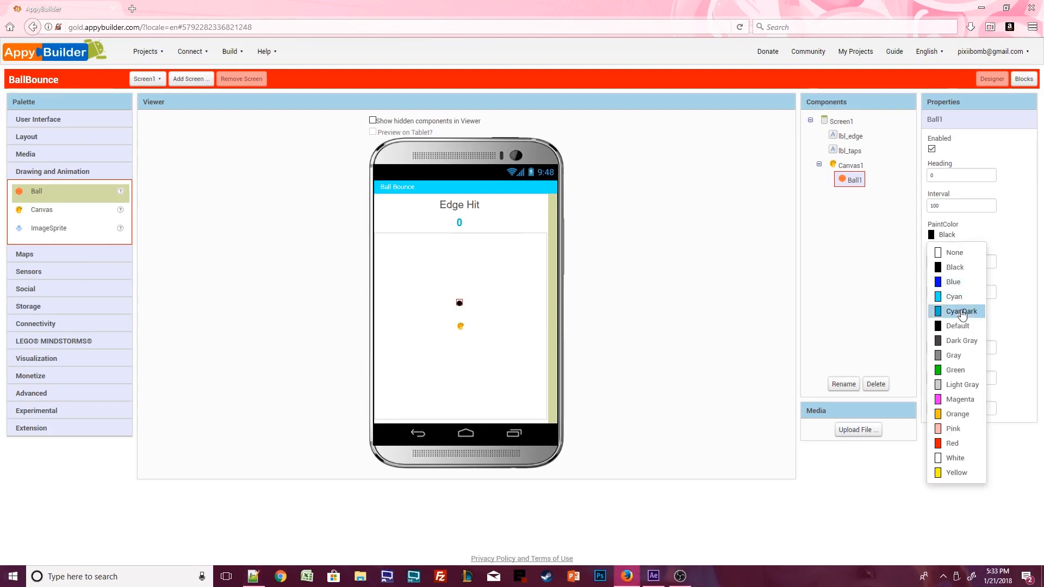
pyautogui.click(960, 311)
pyautogui.write('20')
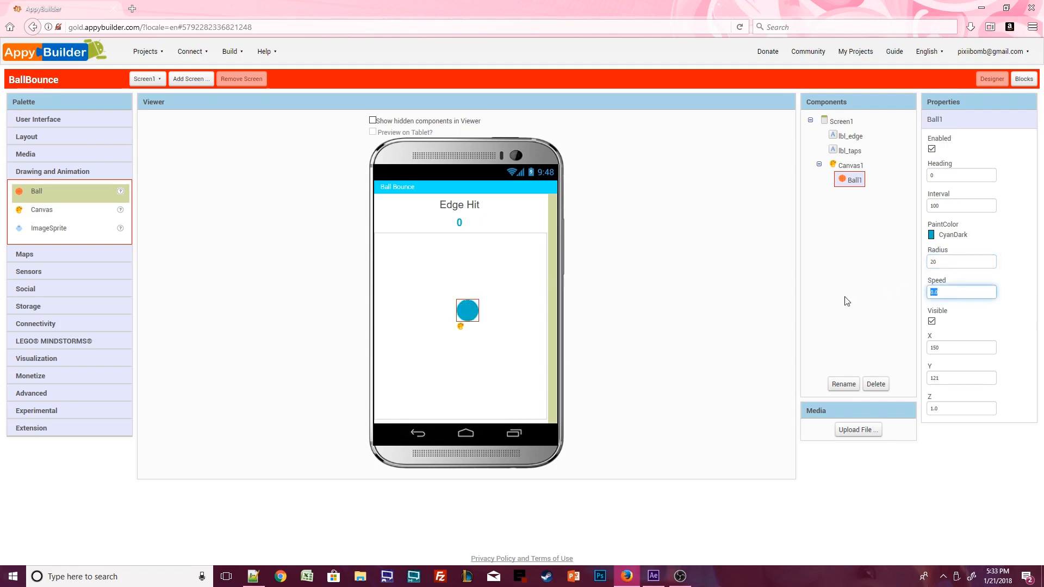
pyautogui.write('5')
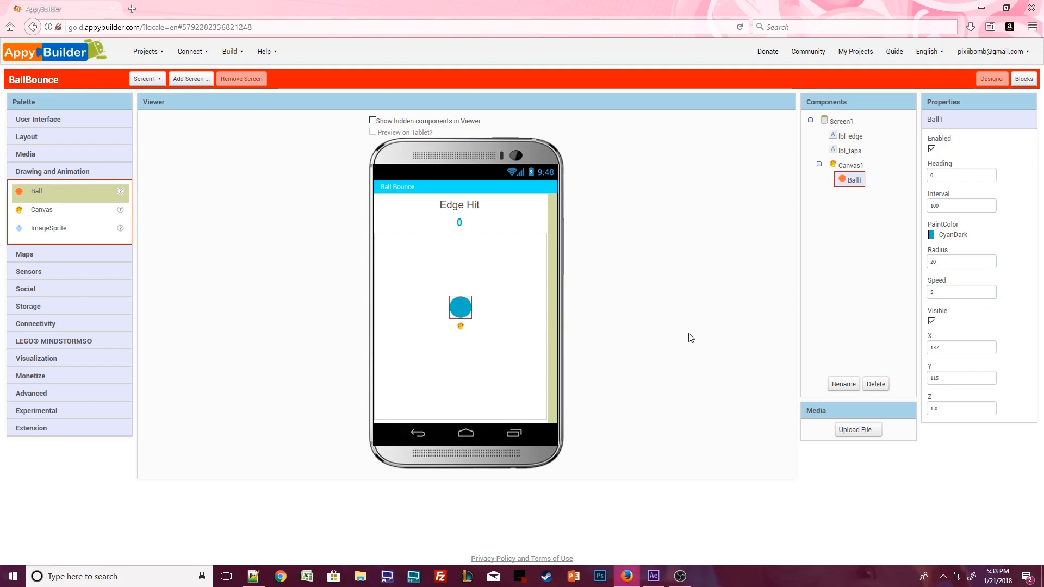
pyautogui.click(960, 205)
pyautogui.write('500')
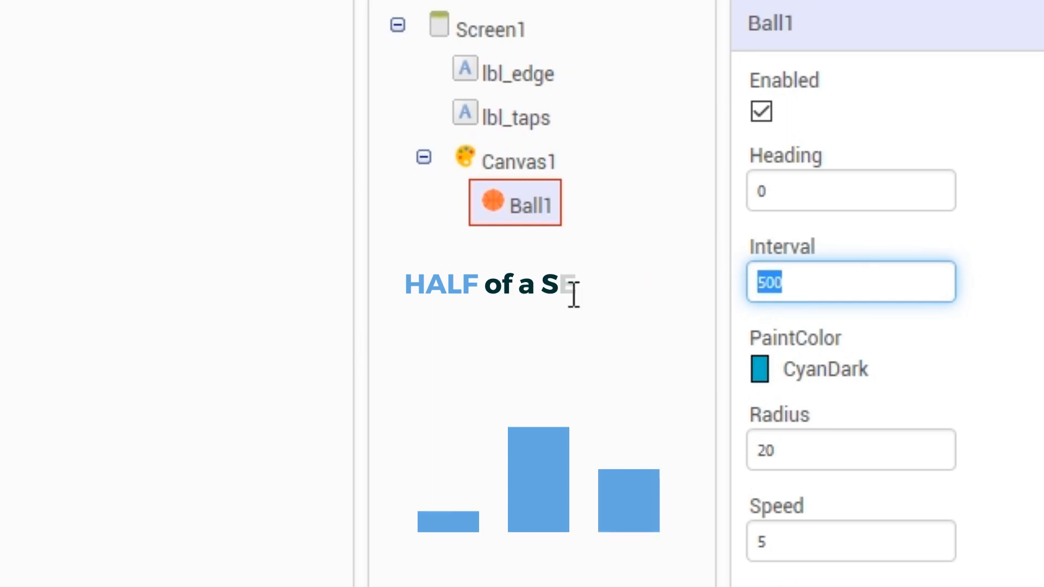
pyautogui.write('1000')
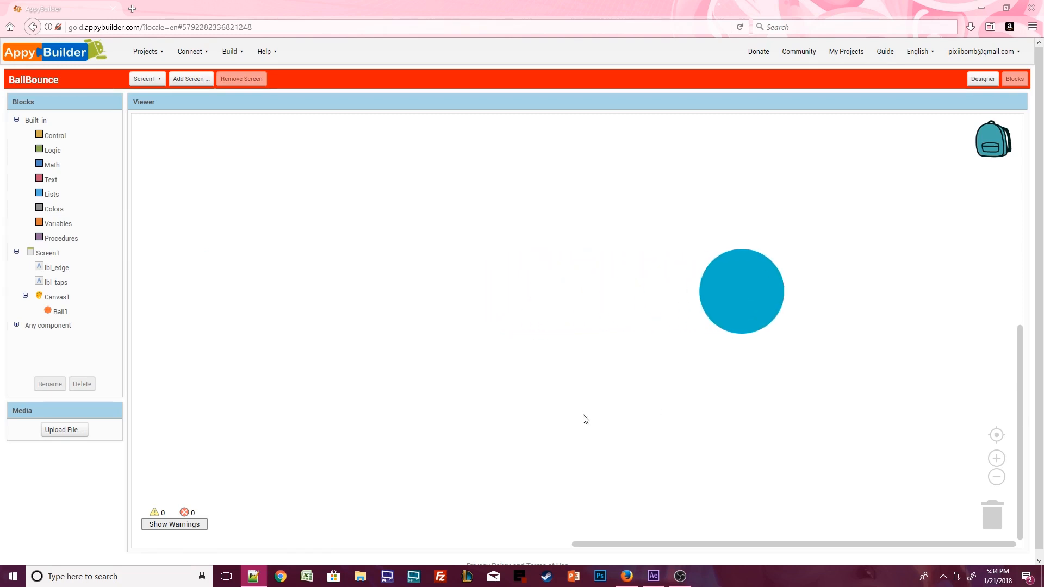
# - Add an initialize global block named default_speed with a Math number 0 value
pyautogui.click(58, 223)
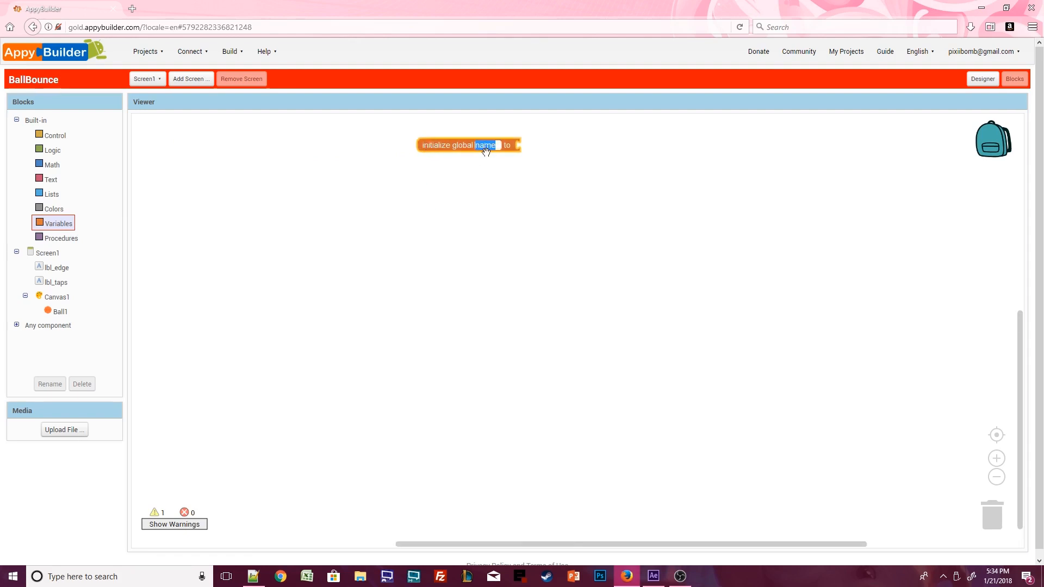
pyautogui.write('default')
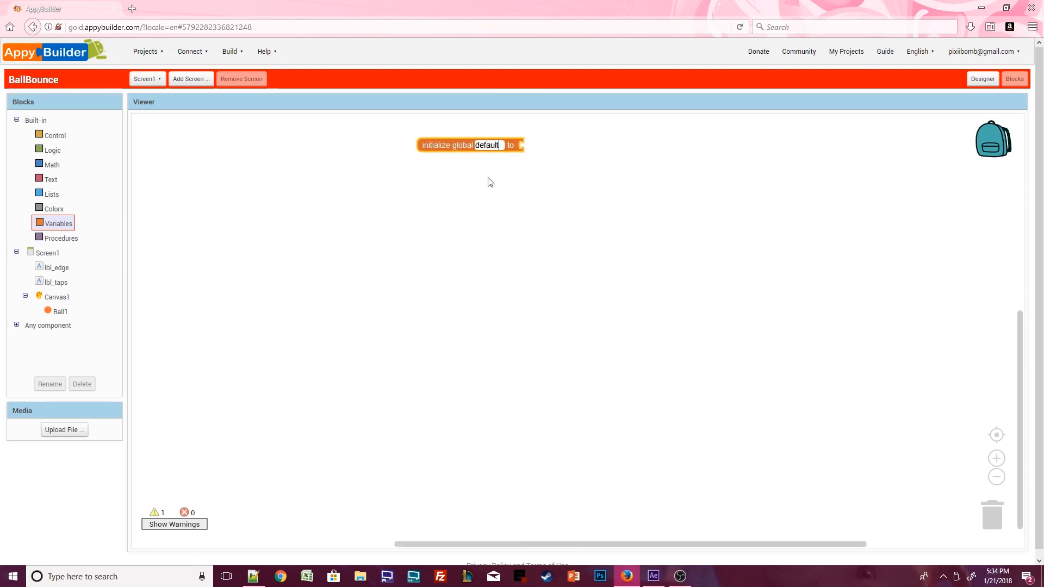
pyautogui.write('default_speed')
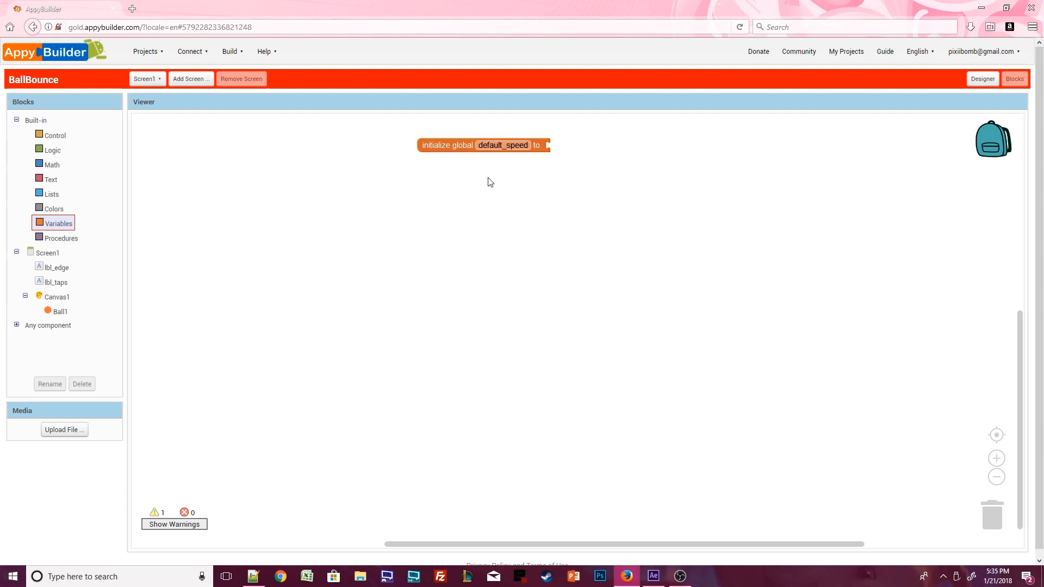
pyautogui.click(51, 164)
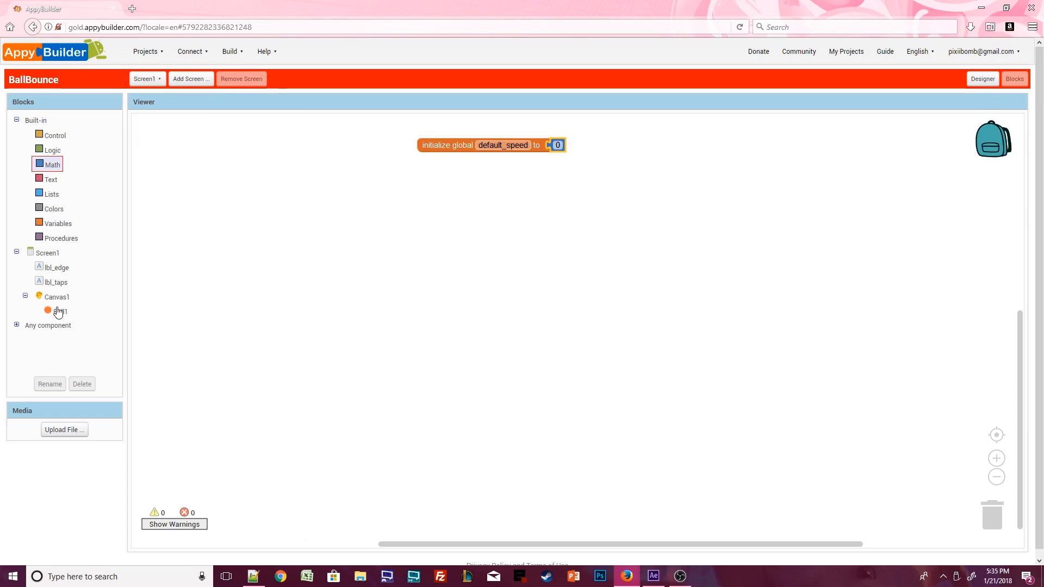
# - Add a Screen1.Initialize event that sets global default_speed to Ball1.Speed
pyautogui.click(58, 311)
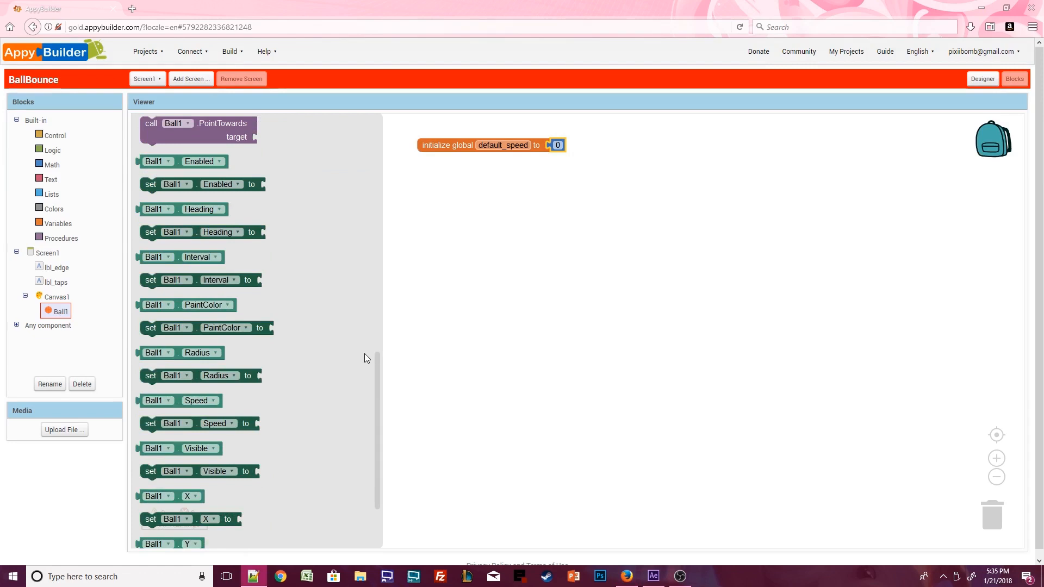
pyautogui.click(59, 311)
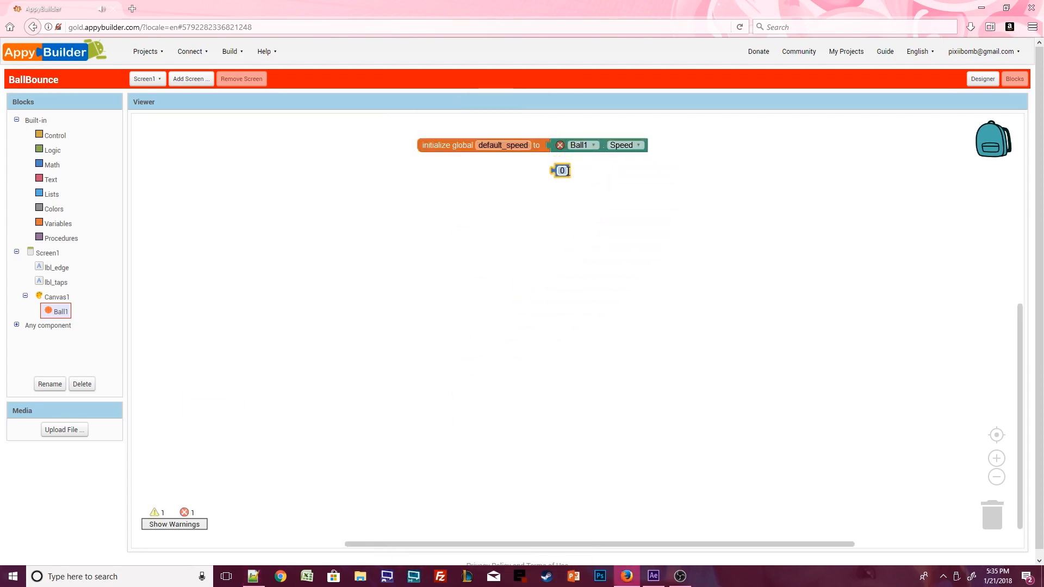
pyautogui.moveTo(622, 198)
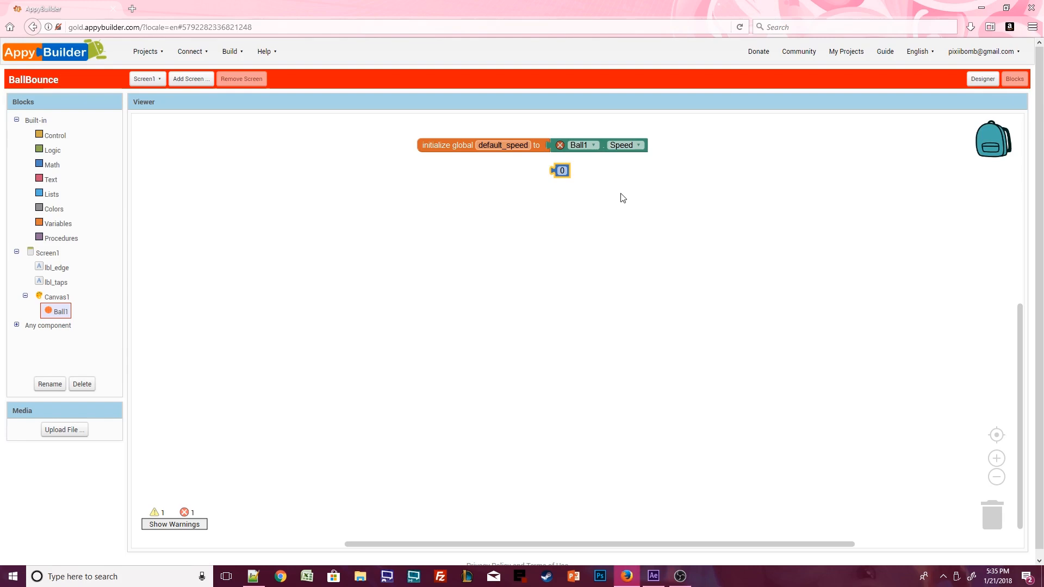
pyautogui.click(47, 253)
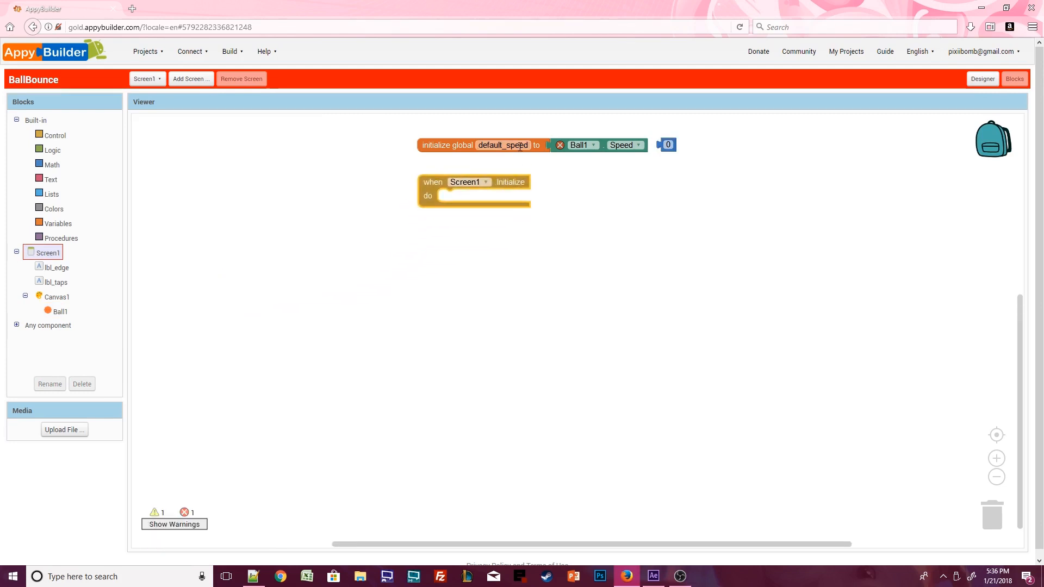
pyautogui.click(503, 144)
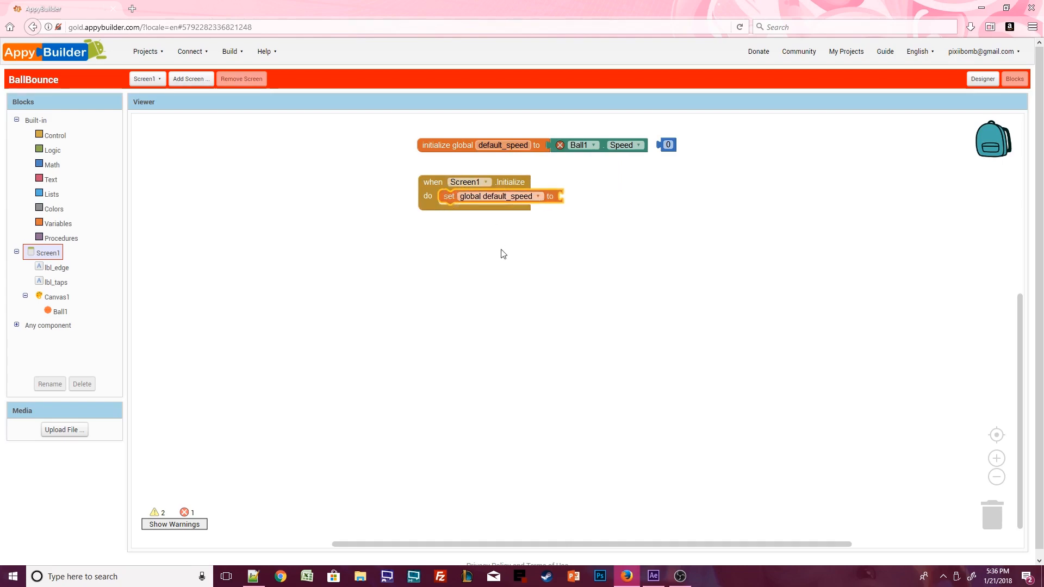
pyautogui.click(577, 145)
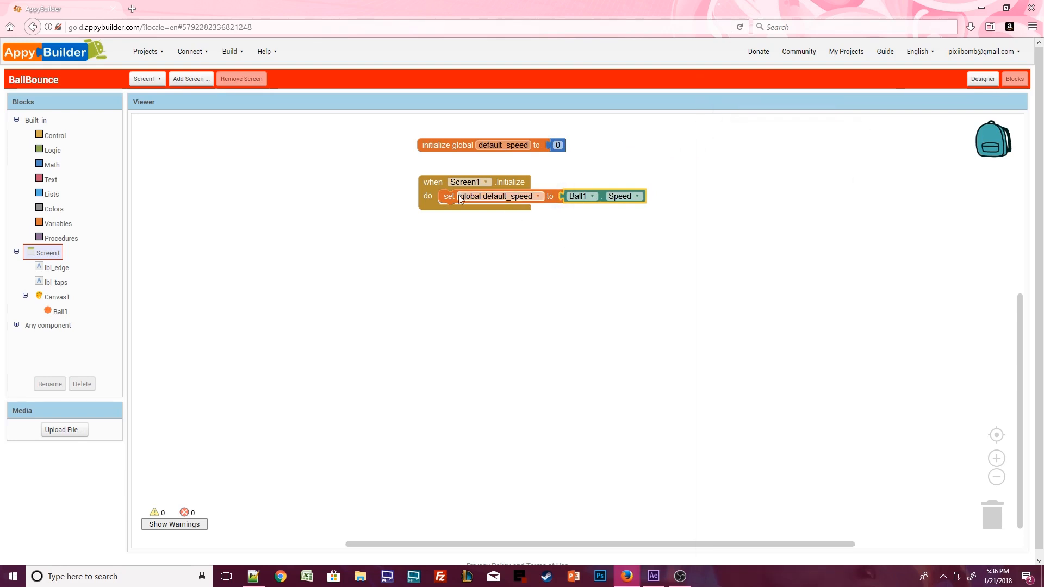
# - In a Ball1.Flung event, set Ball1.Heading to the heading parameter
pyautogui.click(61, 311)
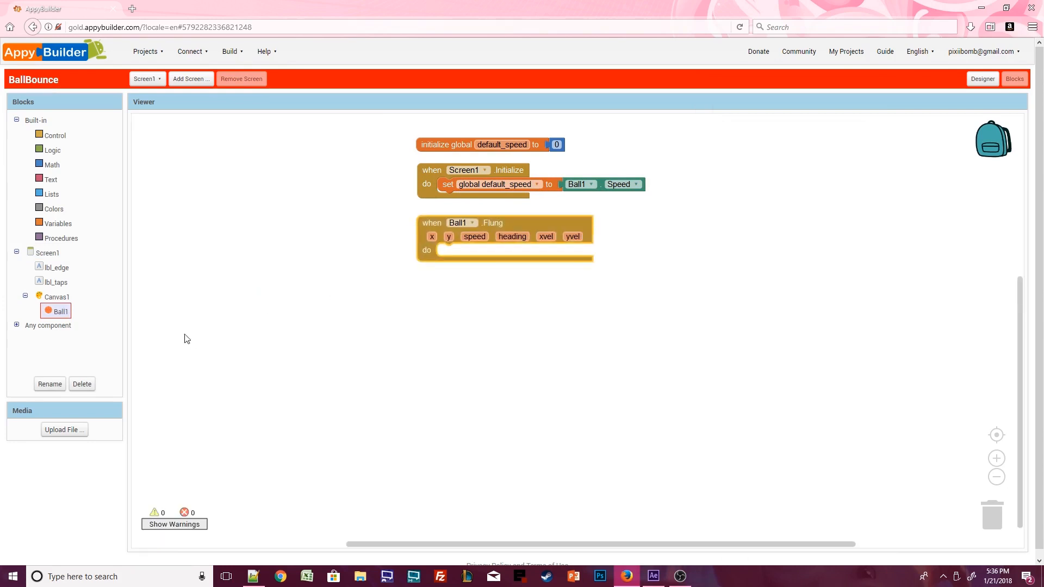
pyautogui.click(59, 311)
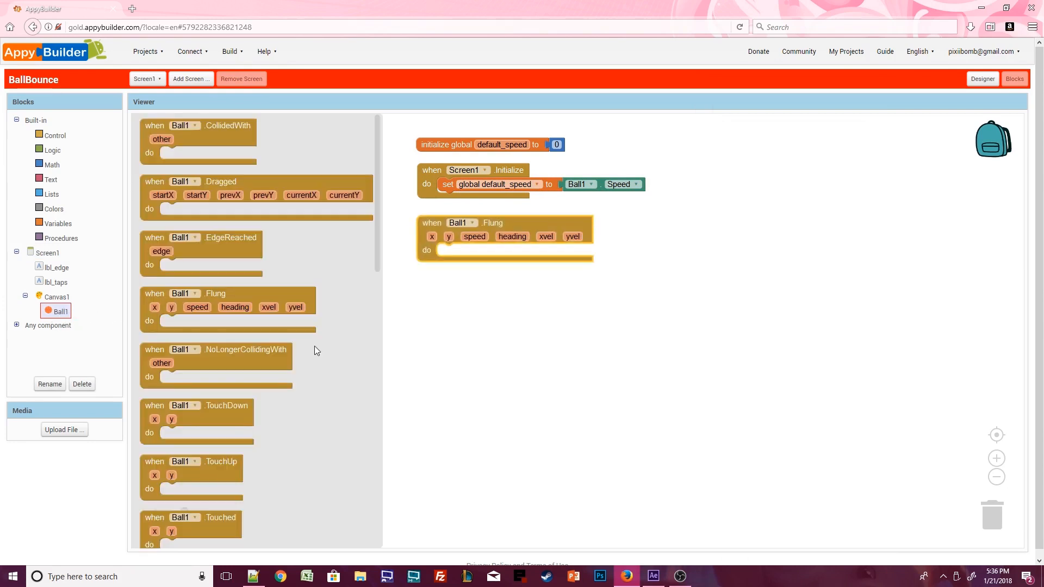
pyautogui.scroll(-3)
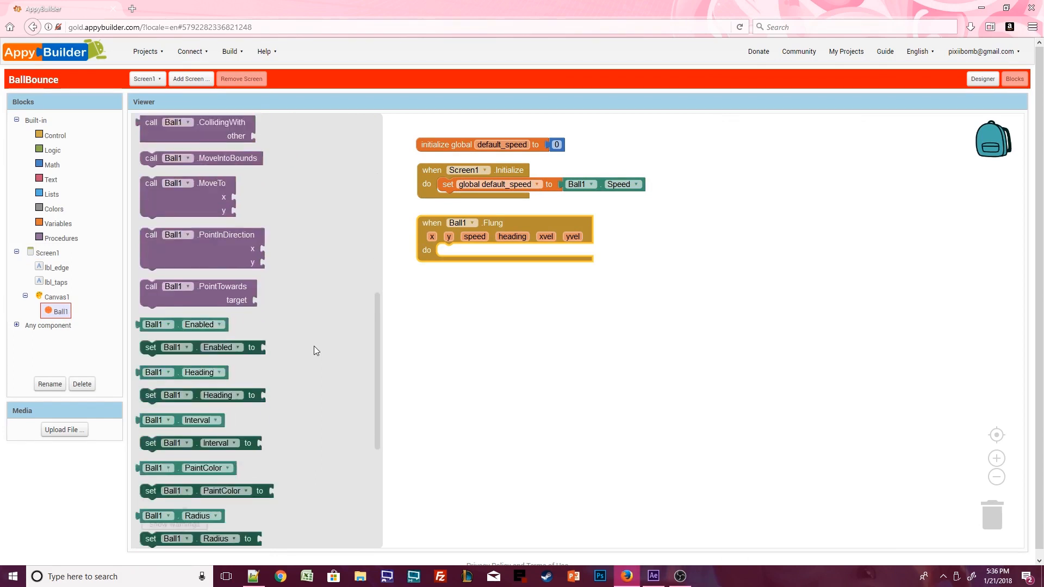
pyautogui.scroll(-3)
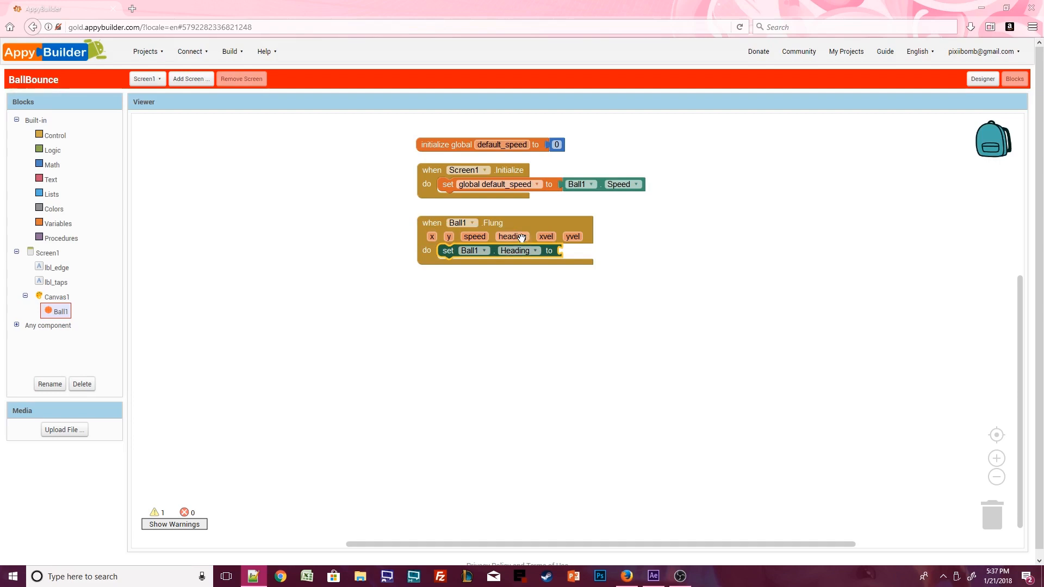
pyautogui.click(512, 236)
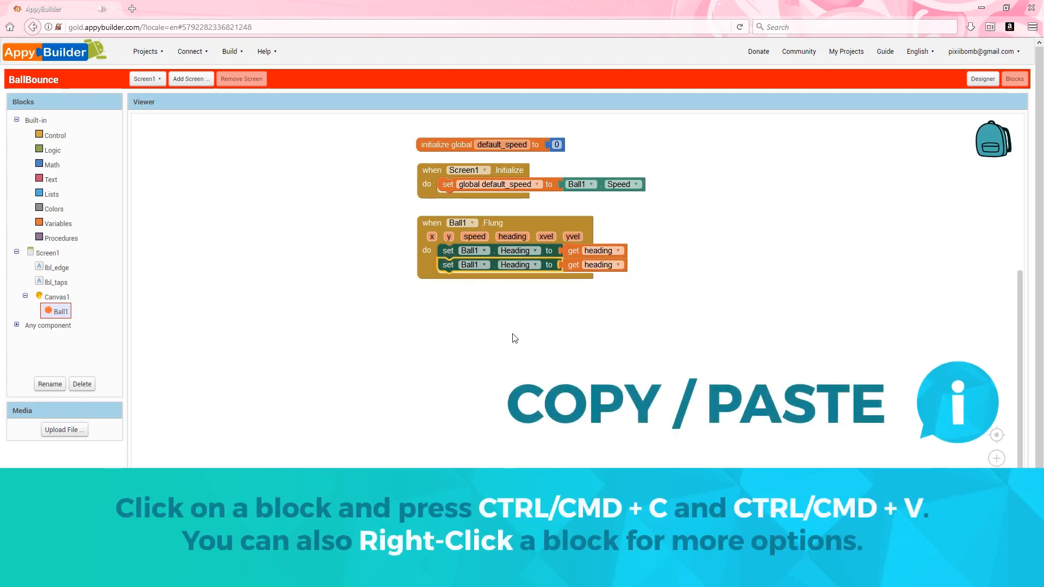
# - Make the copied set block assign Ball1.Speed from global default_speed
pyautogui.click(517, 264)
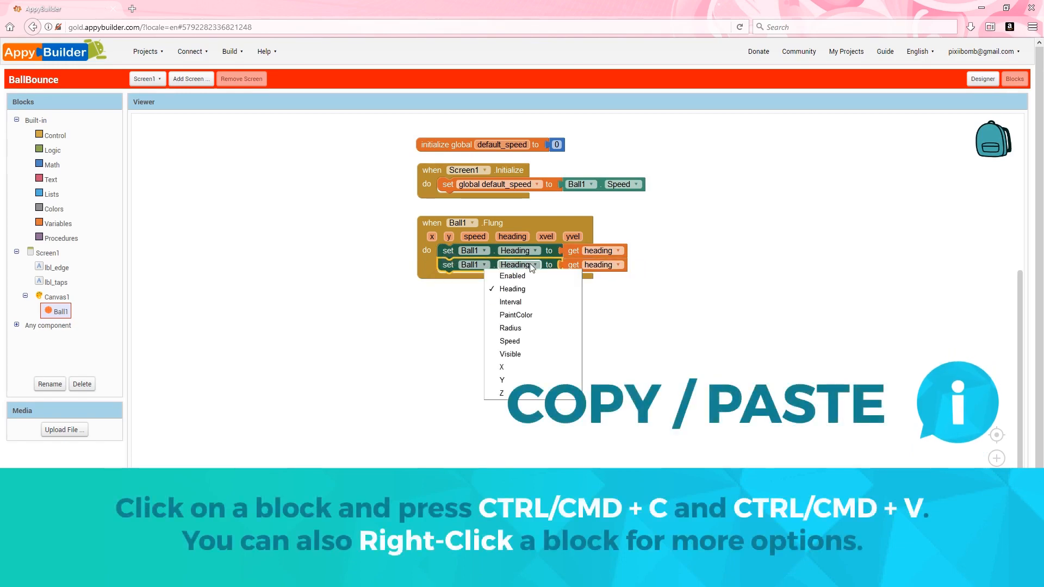
pyautogui.click(509, 340)
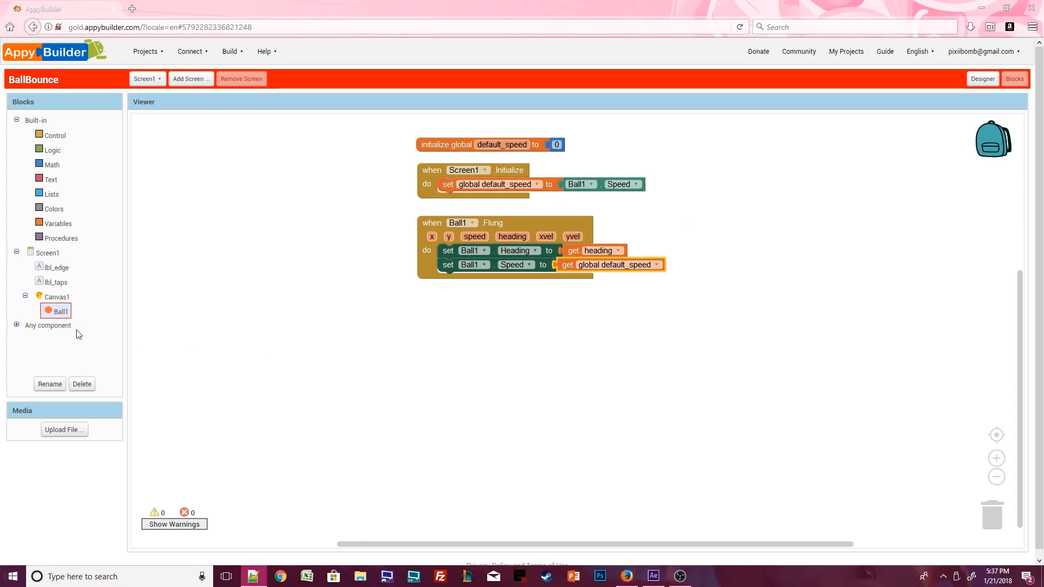
# - In a Ball1.TouchDown event, set Ball1.Speed to 0 and add set lbl_taps.Text
pyautogui.click(60, 311)
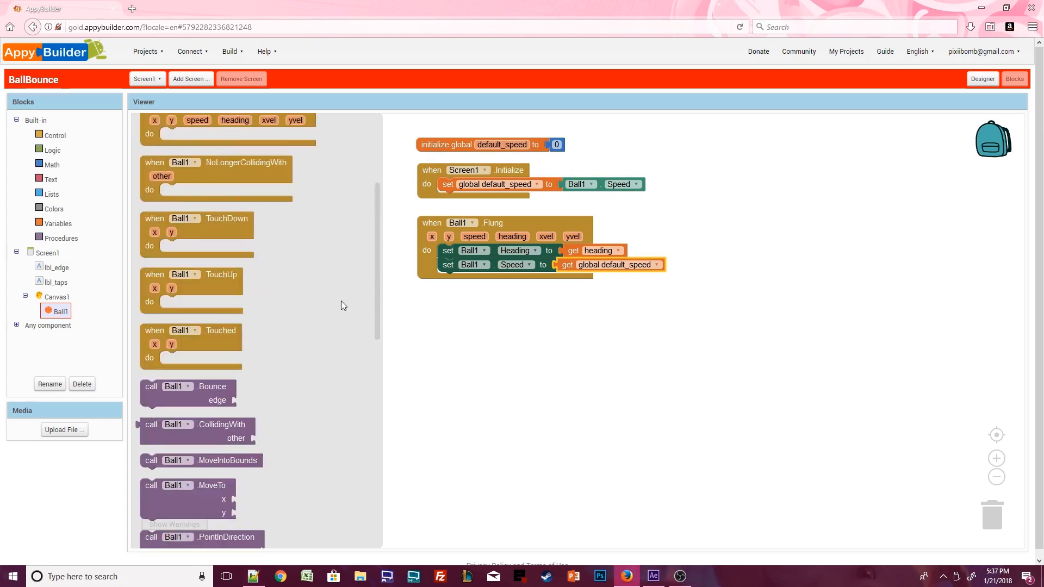
pyautogui.scroll(3)
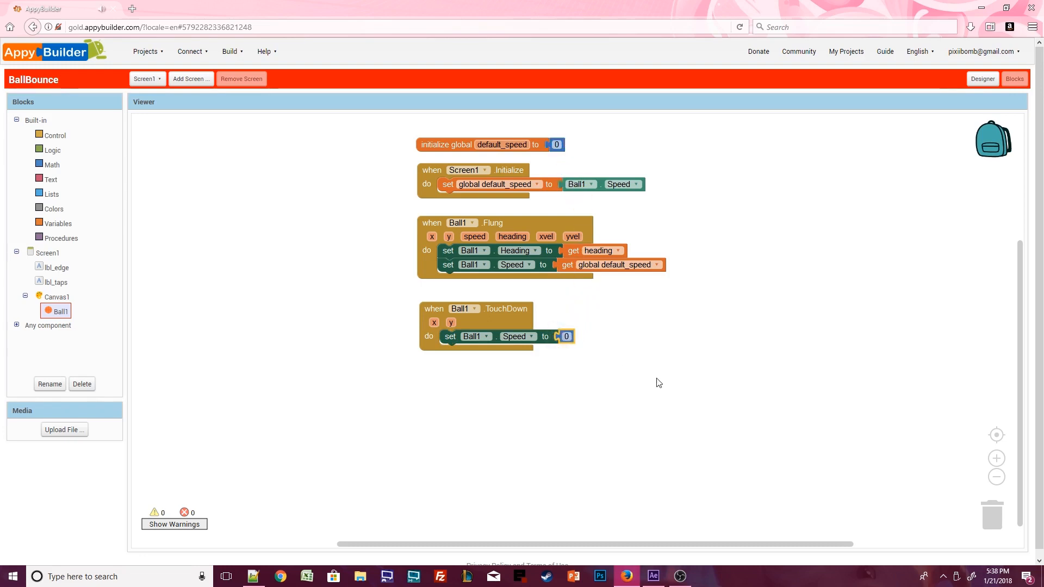
pyautogui.moveTo(430, 331)
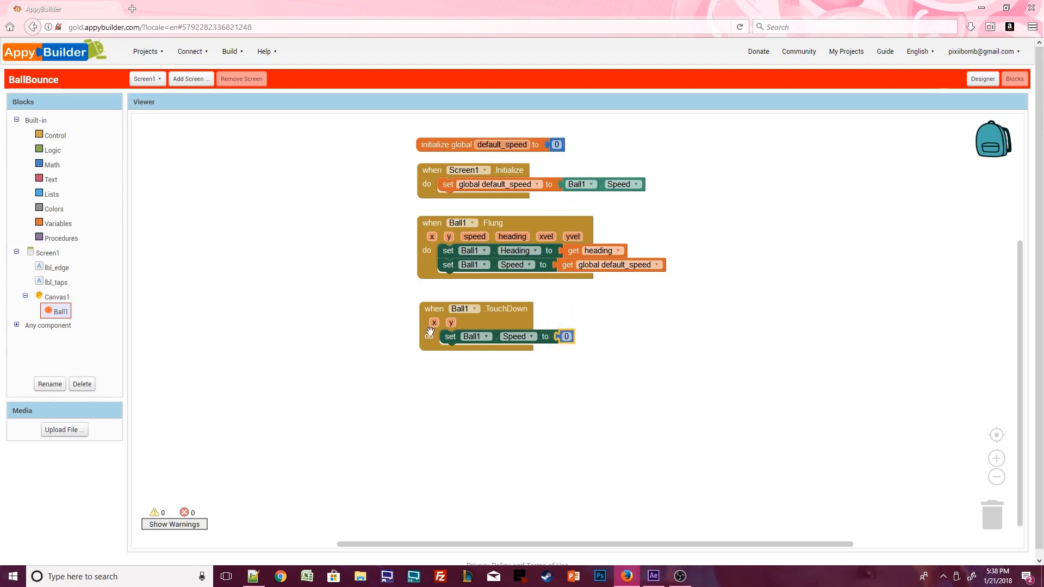
pyautogui.click(57, 281)
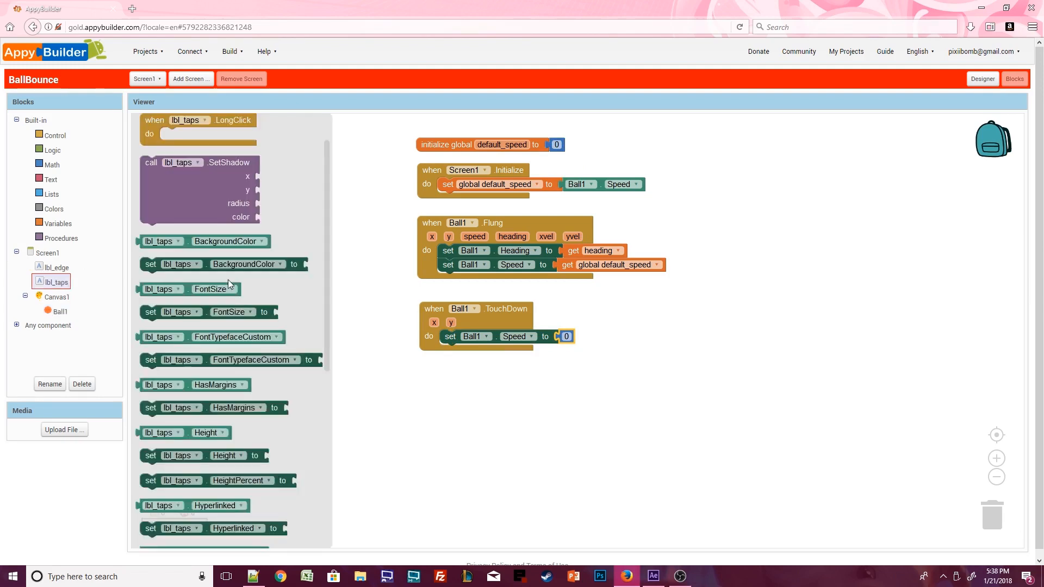
pyautogui.scroll(-3)
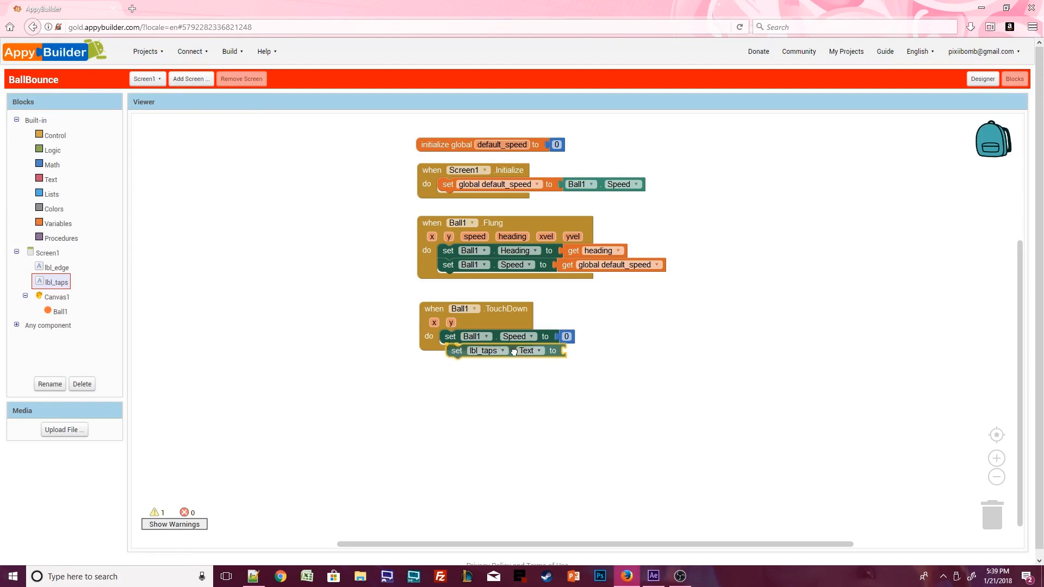
# - Make lbl_taps.Text equal lbl_taps.Text plus 1 using a Math + block
pyautogui.click(51, 164)
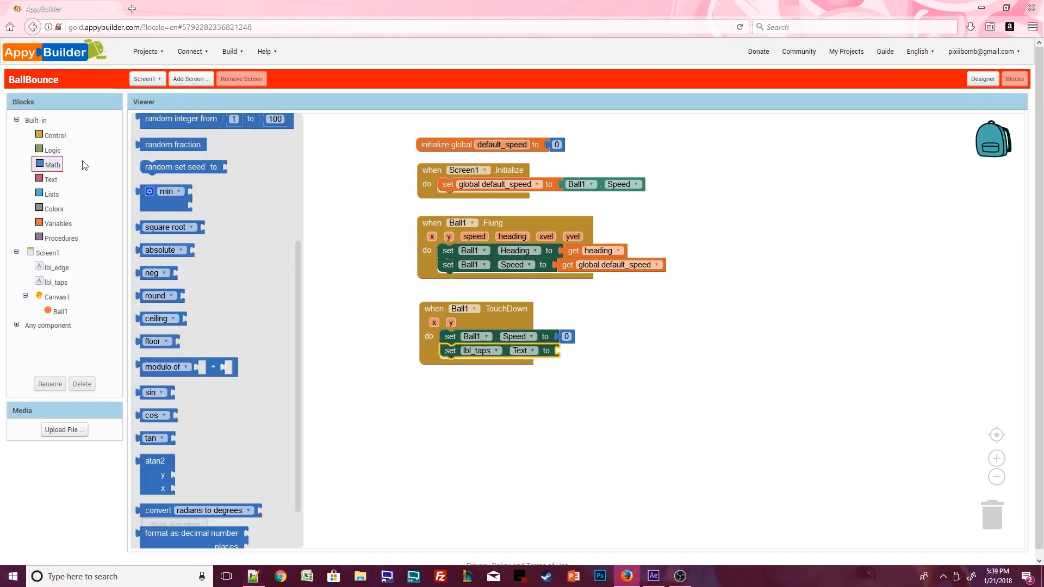
pyautogui.scroll(3)
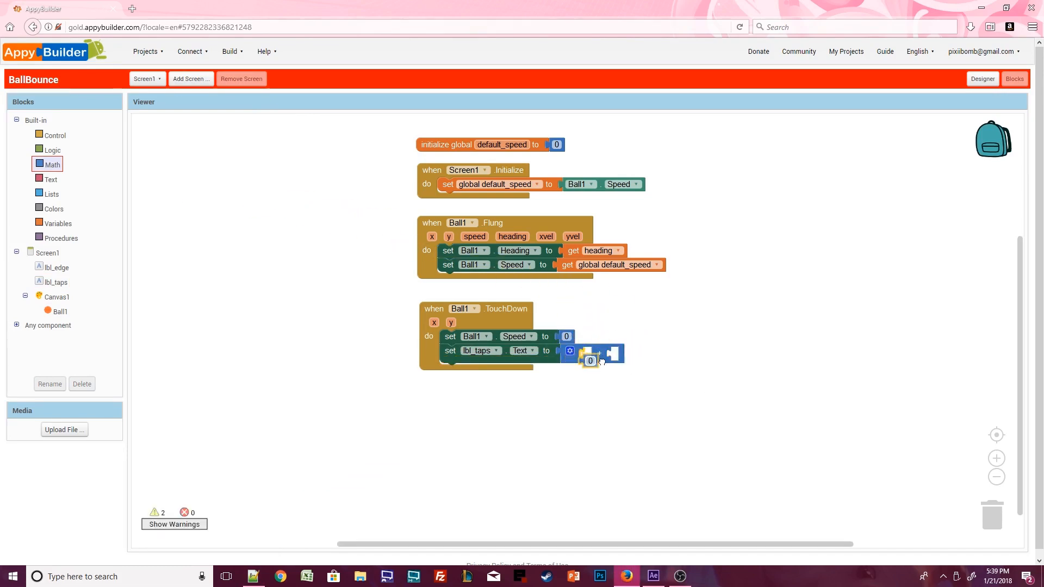
pyautogui.click(55, 281)
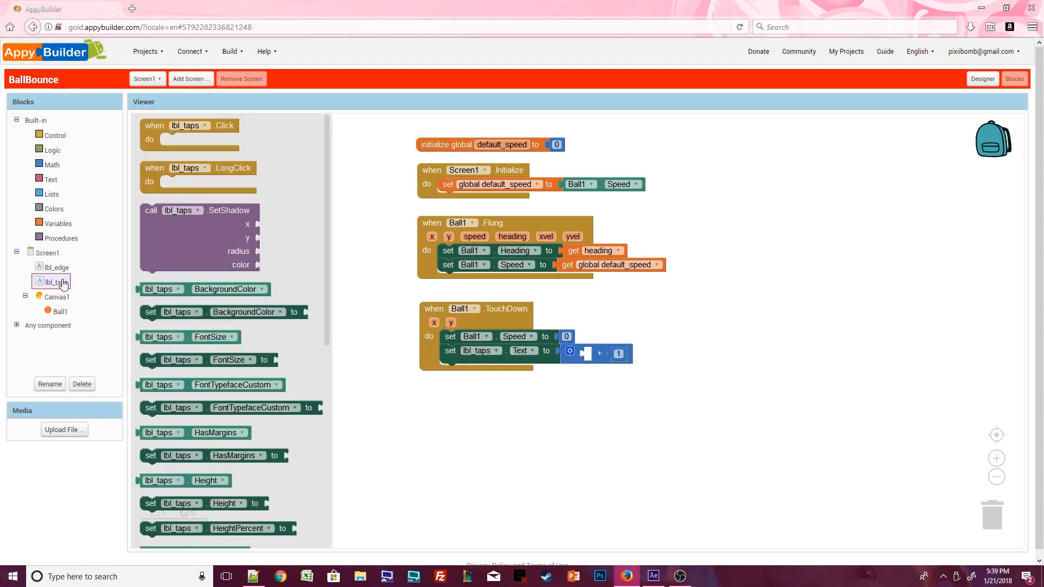
pyautogui.scroll(-3)
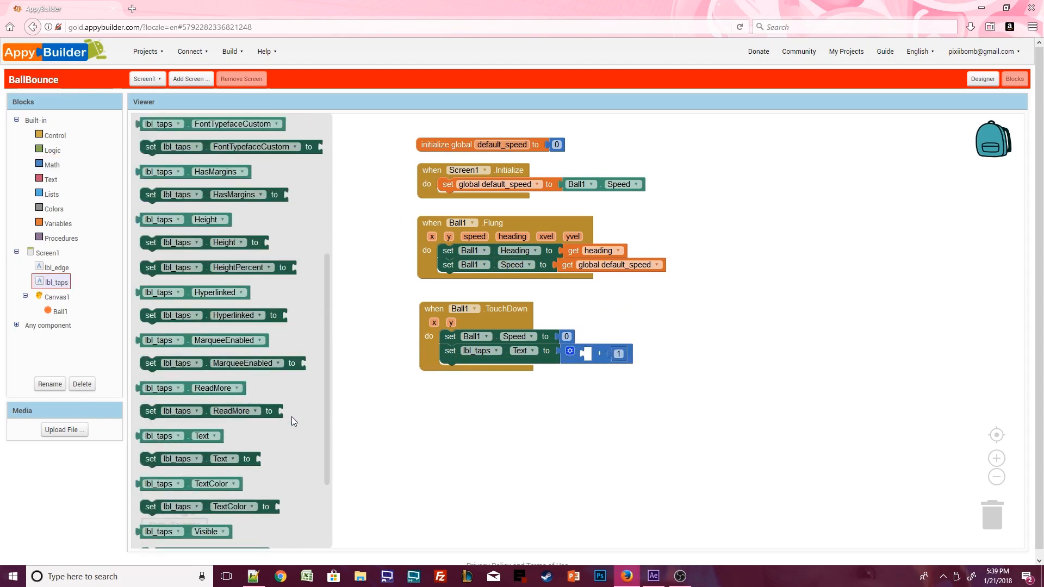
pyautogui.scroll(-3)
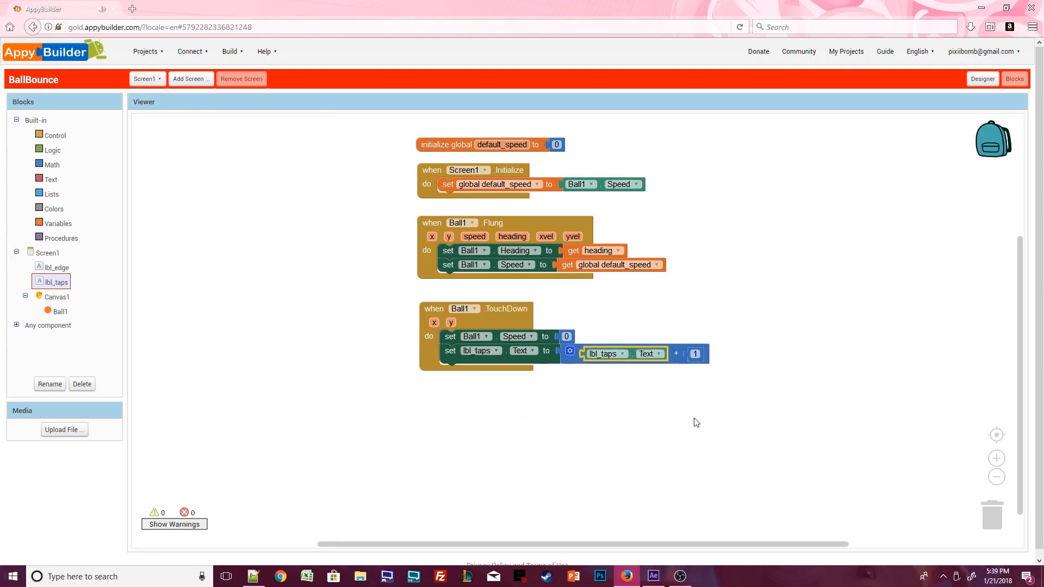
pyautogui.click(496, 352)
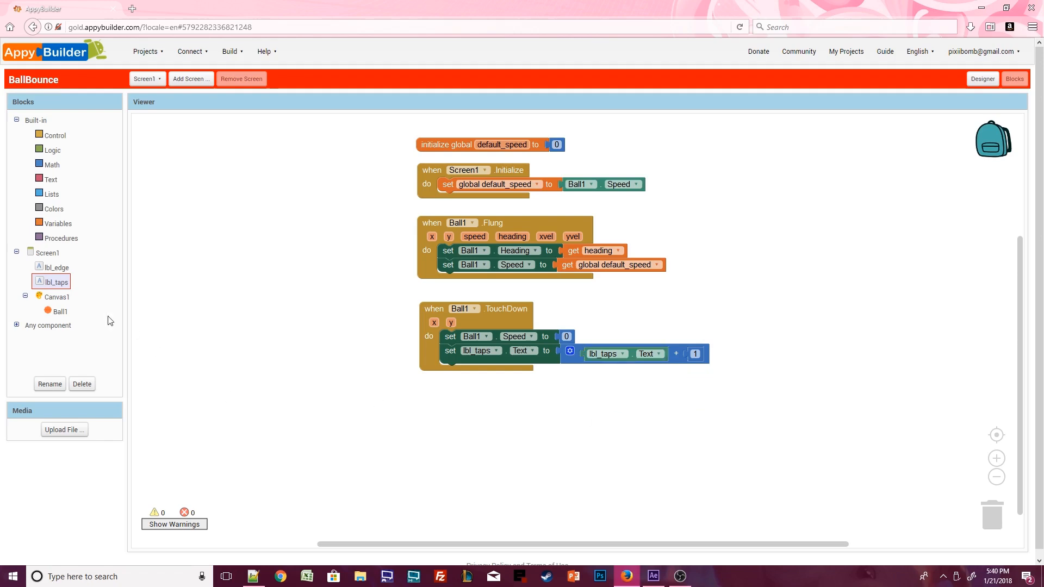
# - In Ball1.EdgeReached, set lbl_edge.Text to "Edge Hit: " joined with edge and call Ball1.Bounce
pyautogui.click(59, 311)
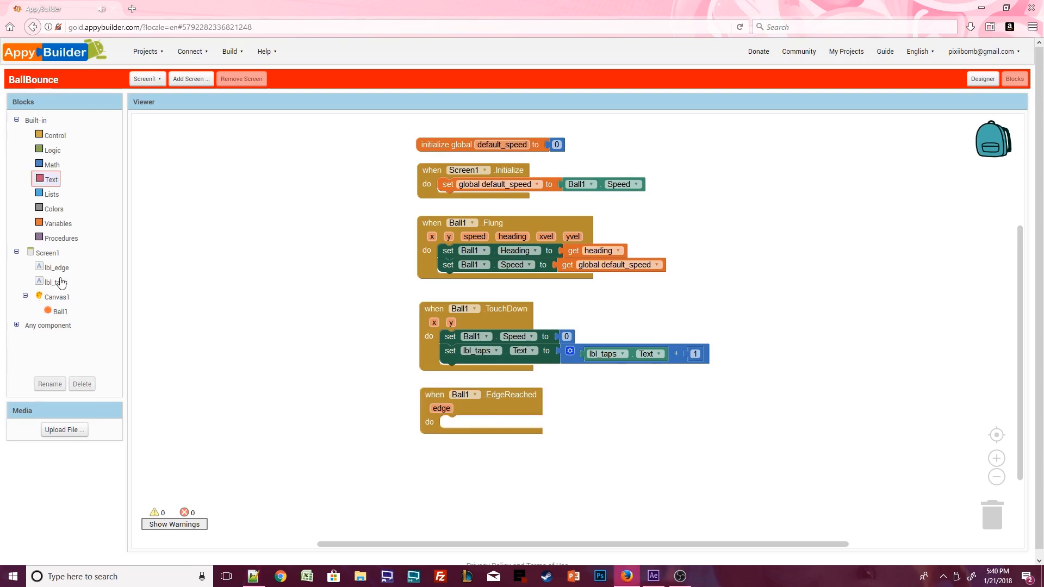
pyautogui.click(56, 267)
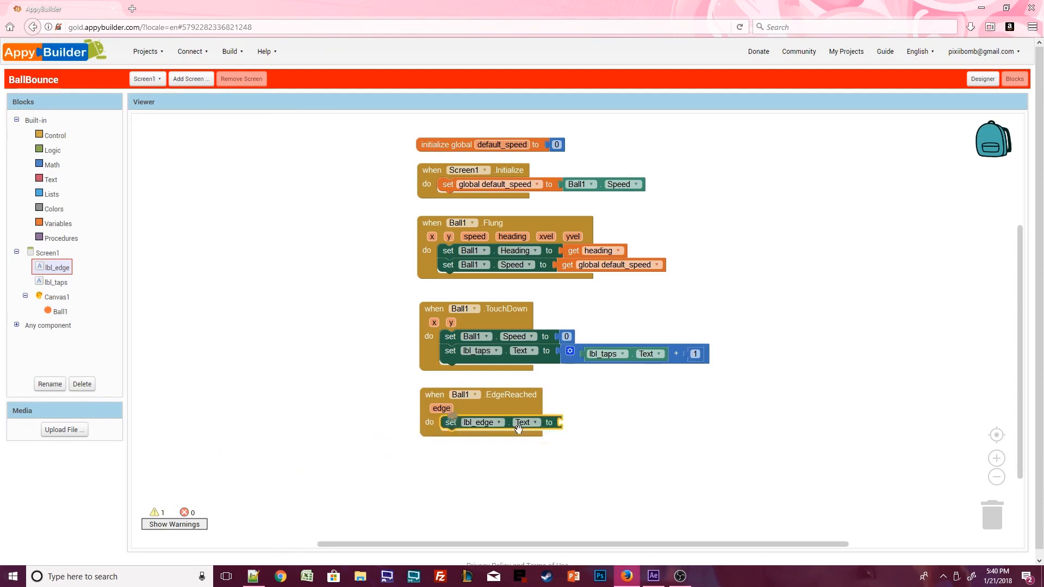
pyautogui.click(51, 179)
pyautogui.write('Edge Hit')
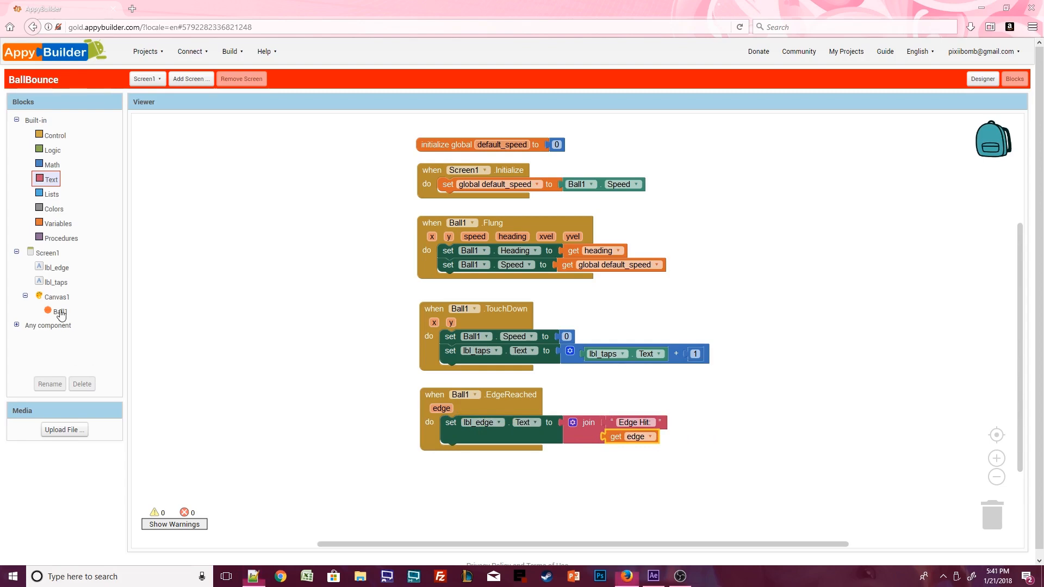
pyautogui.click(57, 309)
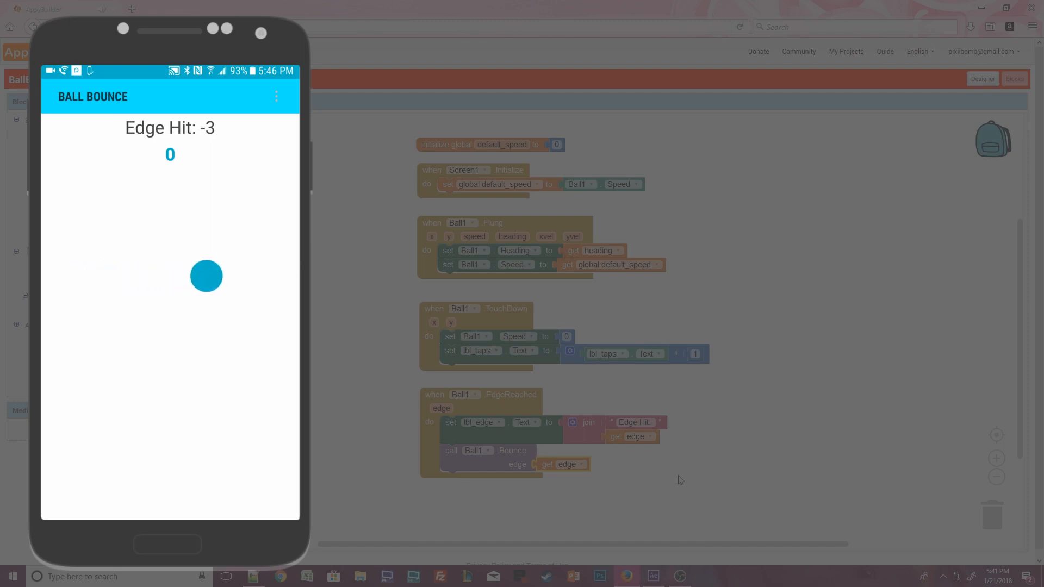
# - Tap the ball on the phone to stop it and raise the tap counter to 1
pyautogui.click(137, 275)
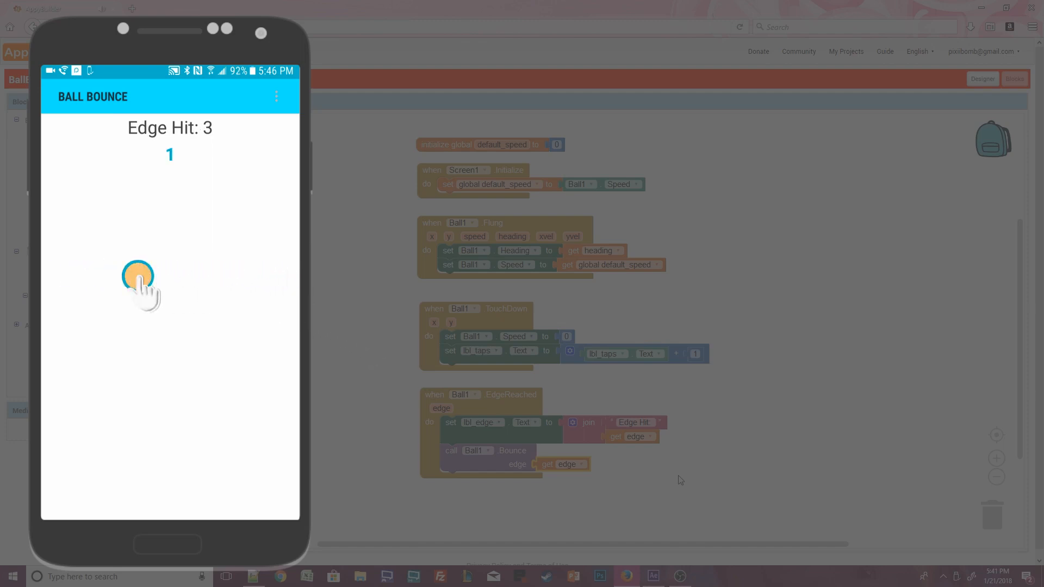
pyautogui.click(137, 275)
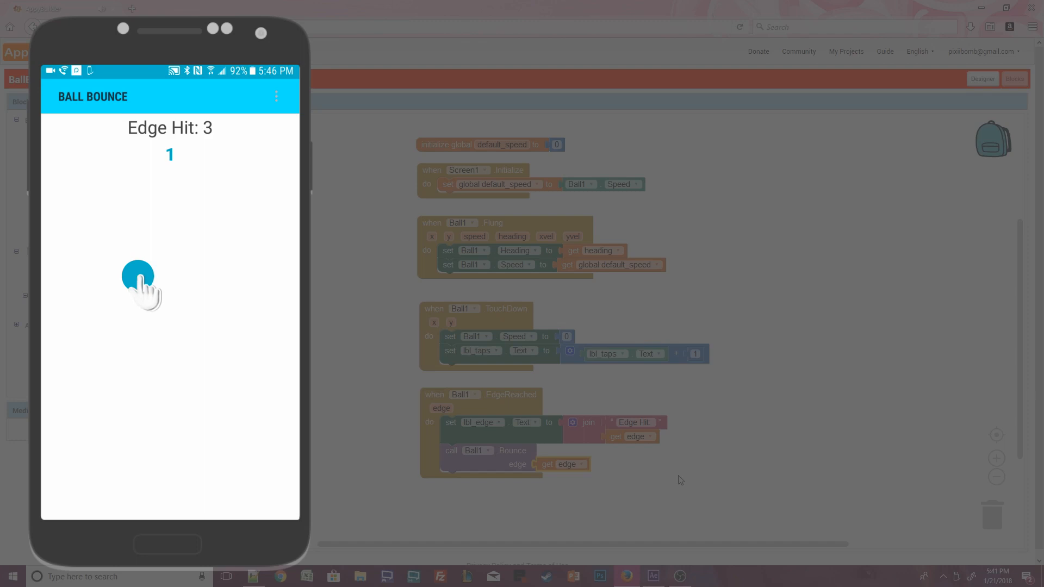
pyautogui.moveTo(190, 314)
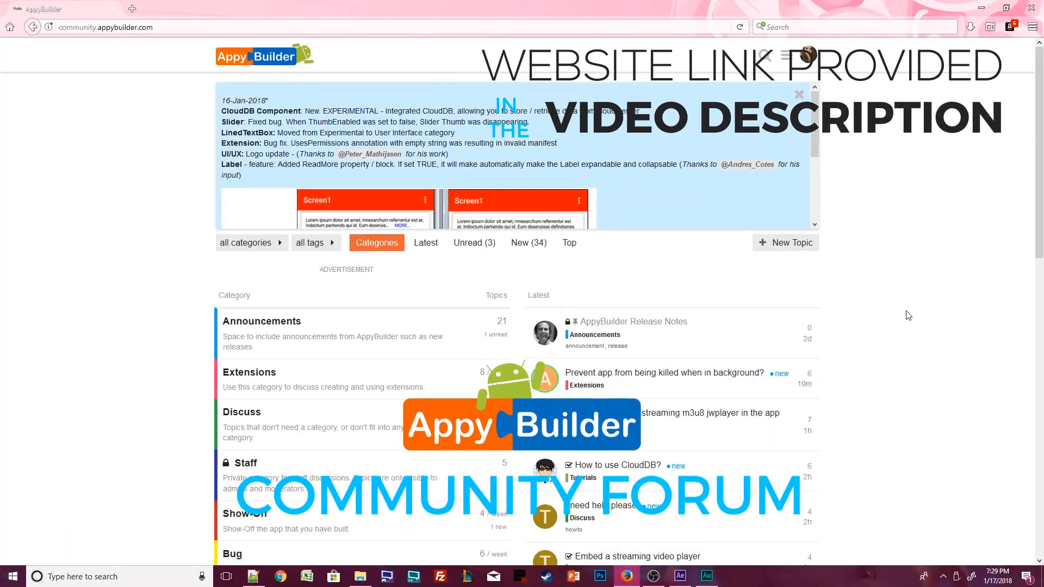
# - Scroll down through the forum's categories list and latest topics
pyautogui.scroll(-3)
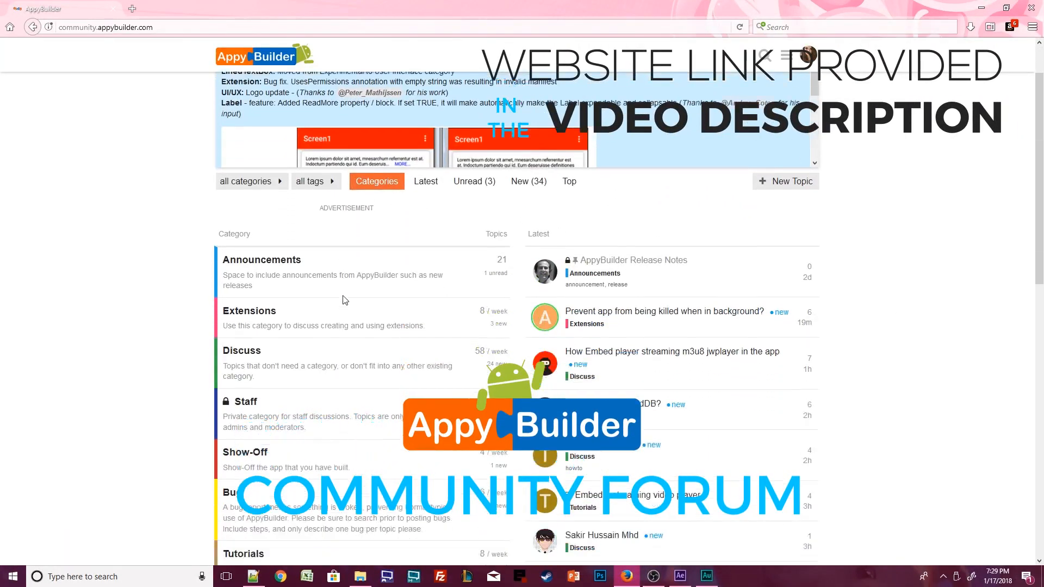
pyautogui.scroll(-3)
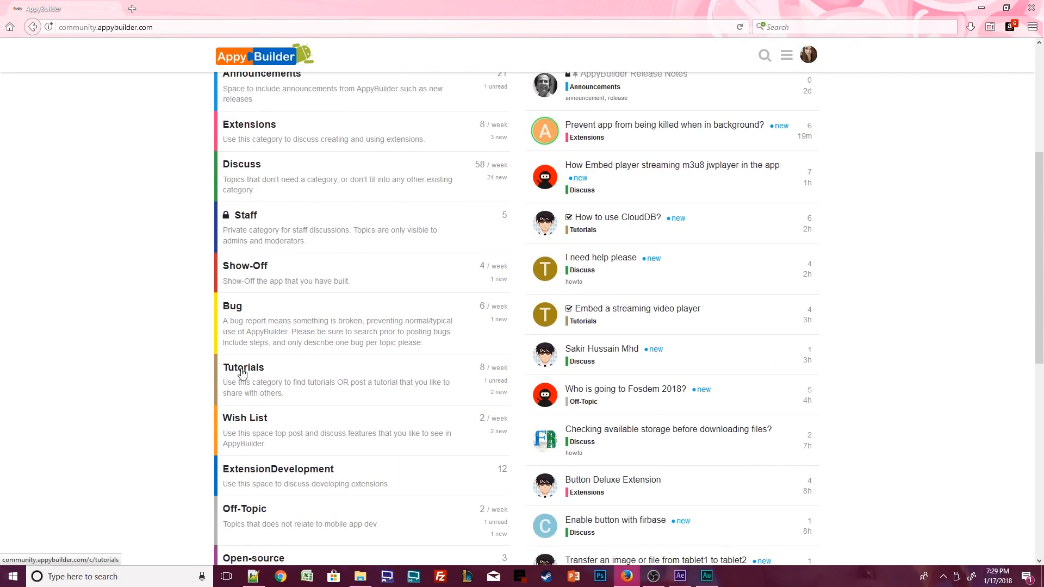